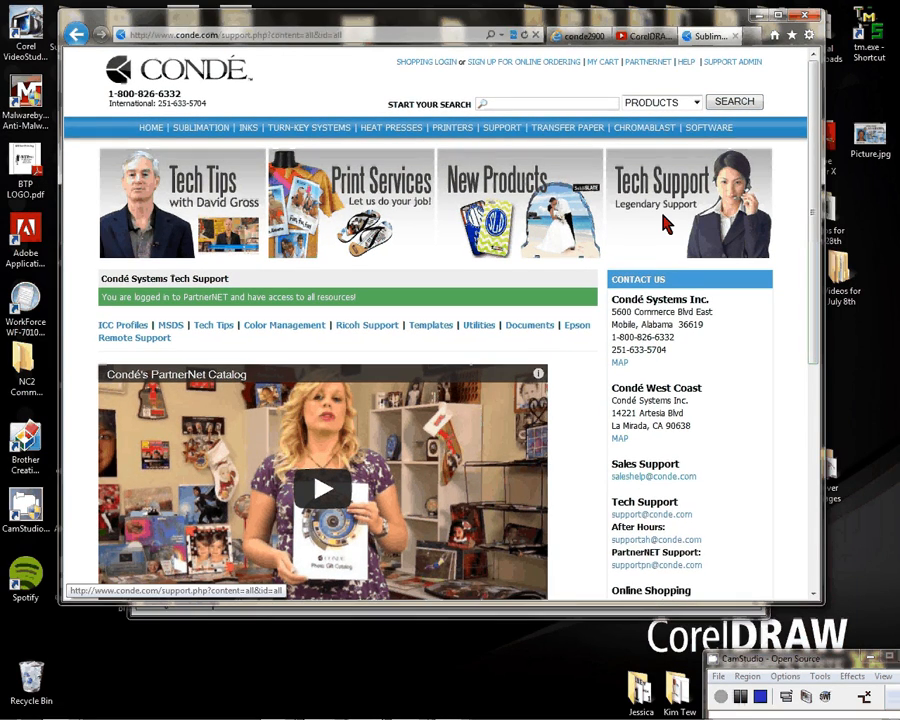
pyautogui.moveTo(255, 327)
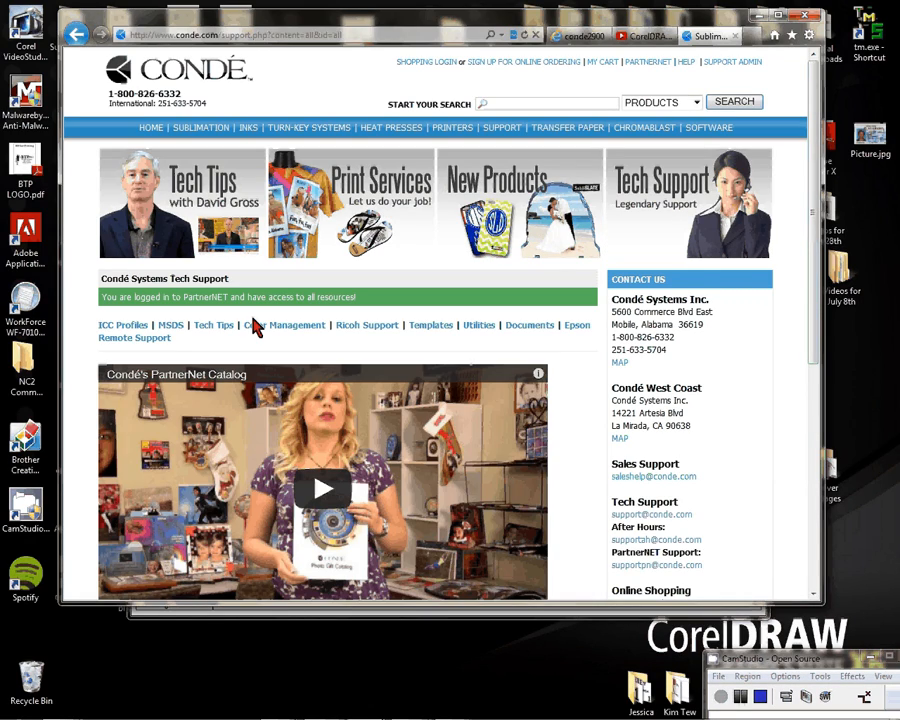
pyautogui.moveTo(108, 318)
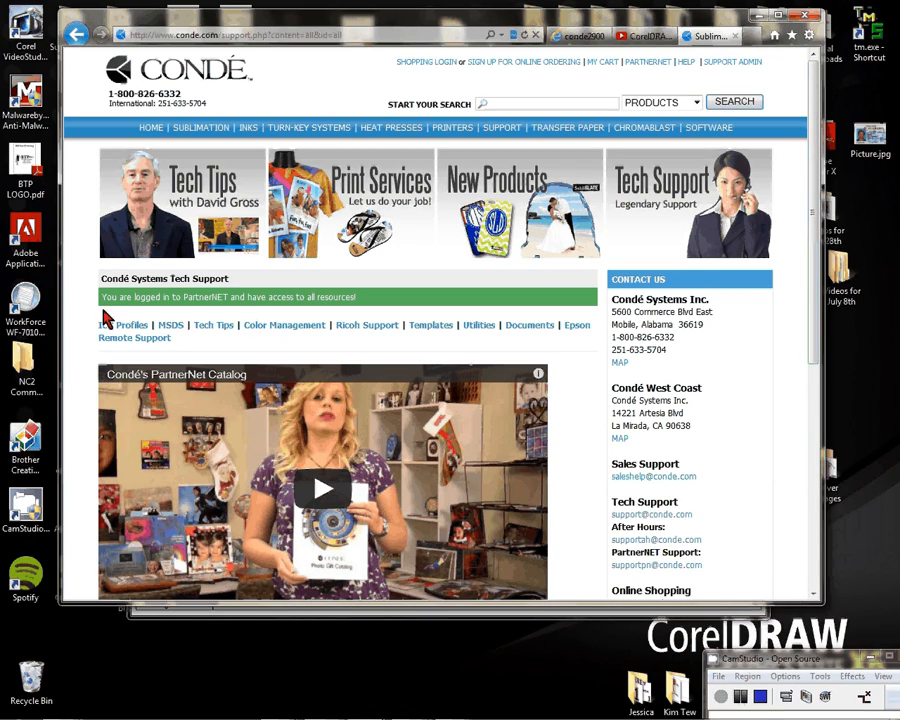
pyautogui.moveTo(265, 315)
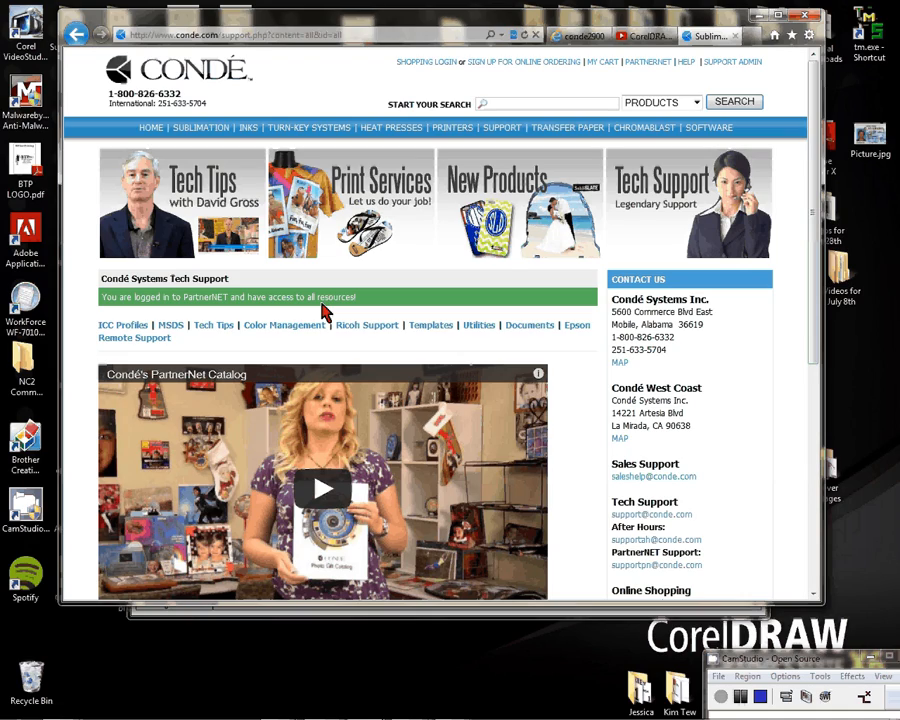
pyautogui.moveTo(430, 324)
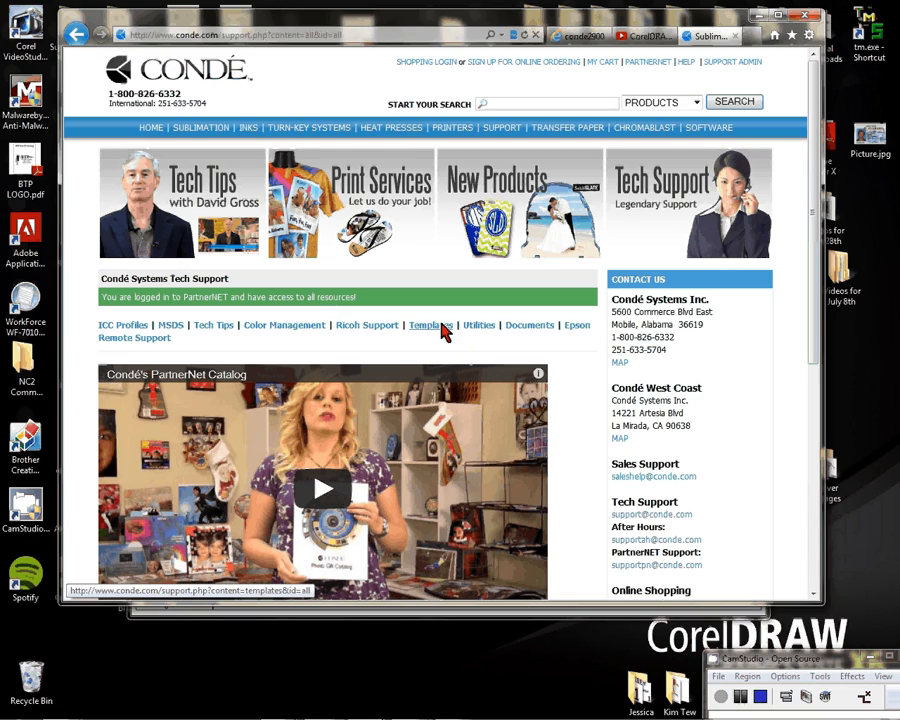
pyautogui.moveTo(452, 131)
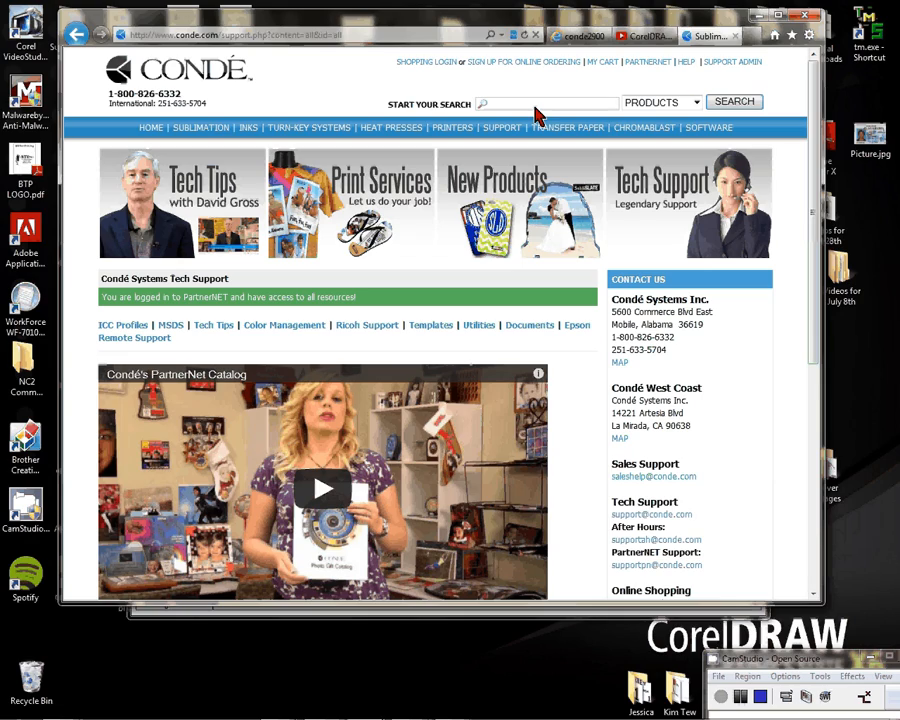
# Search the Condé site for DS031 and open the Satin Gold DS031SG page's templates section
pyautogui.write('DS031')
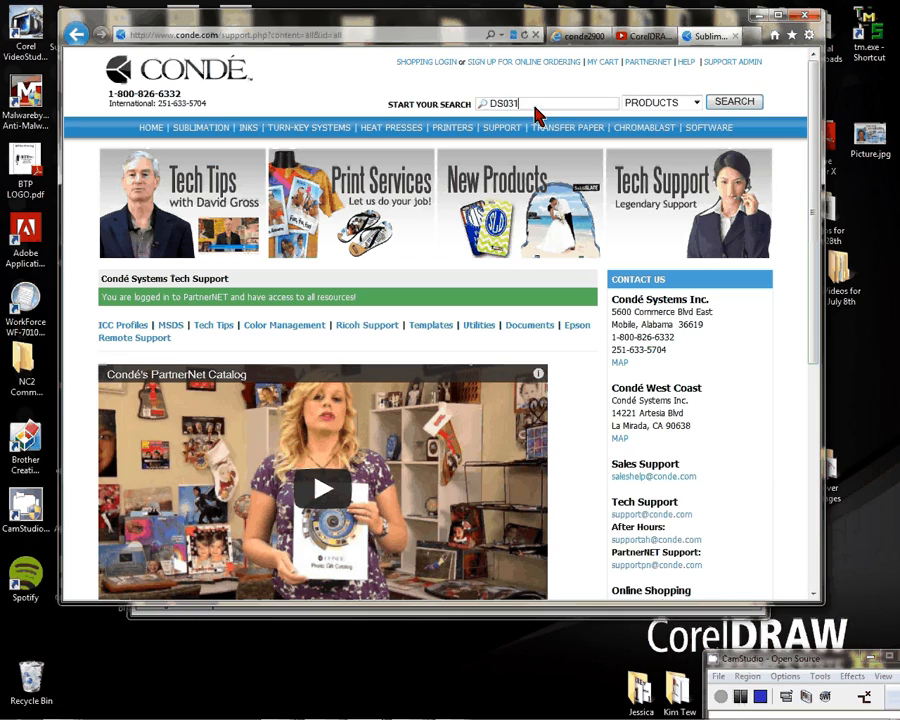
pyautogui.moveTo(622, 113)
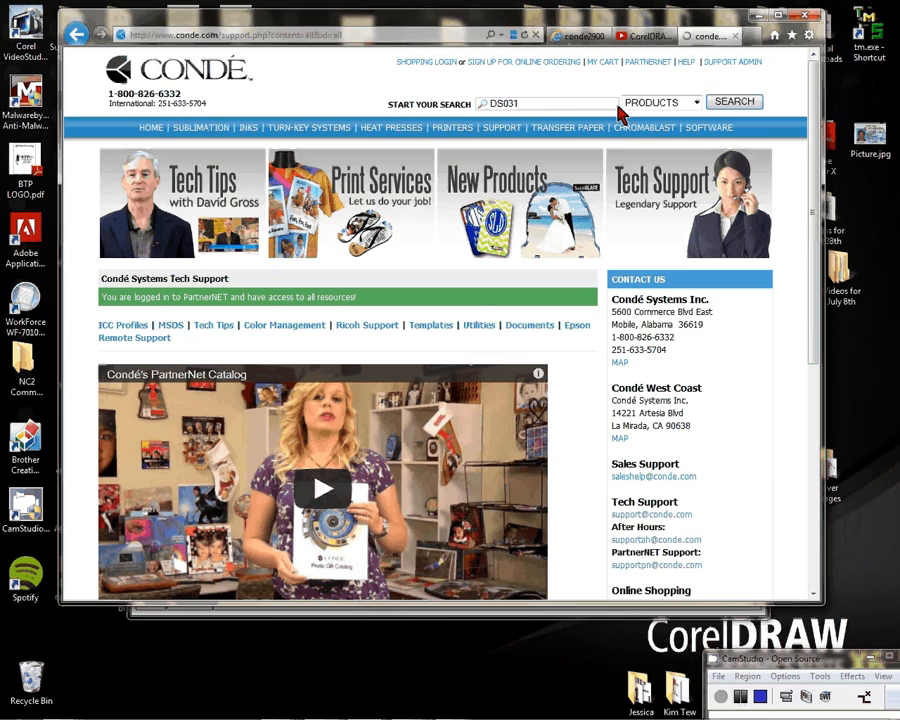
pyautogui.click(734, 101)
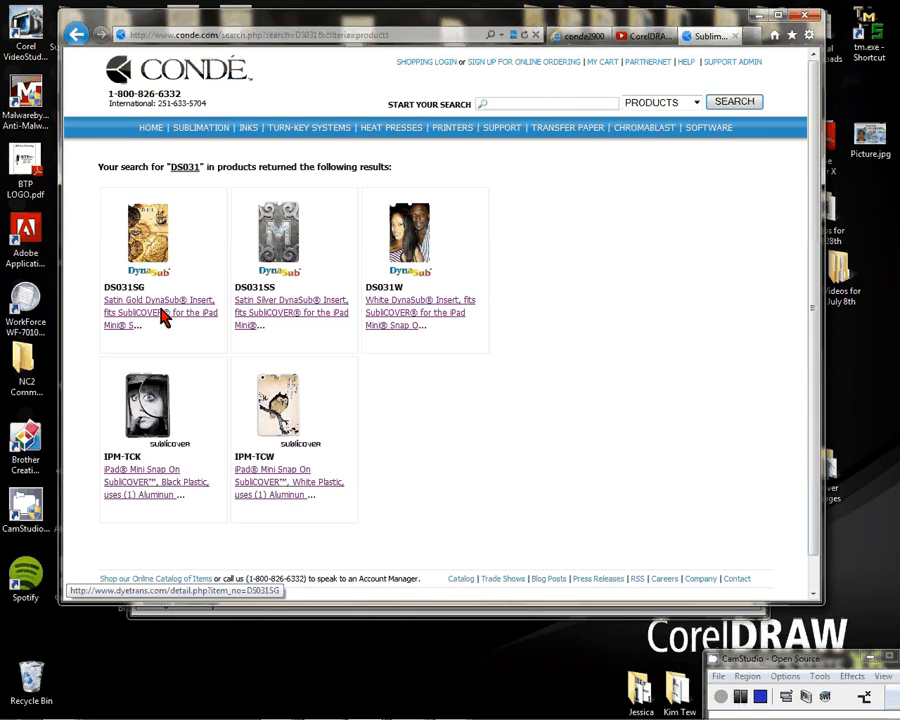
pyautogui.moveTo(210, 313)
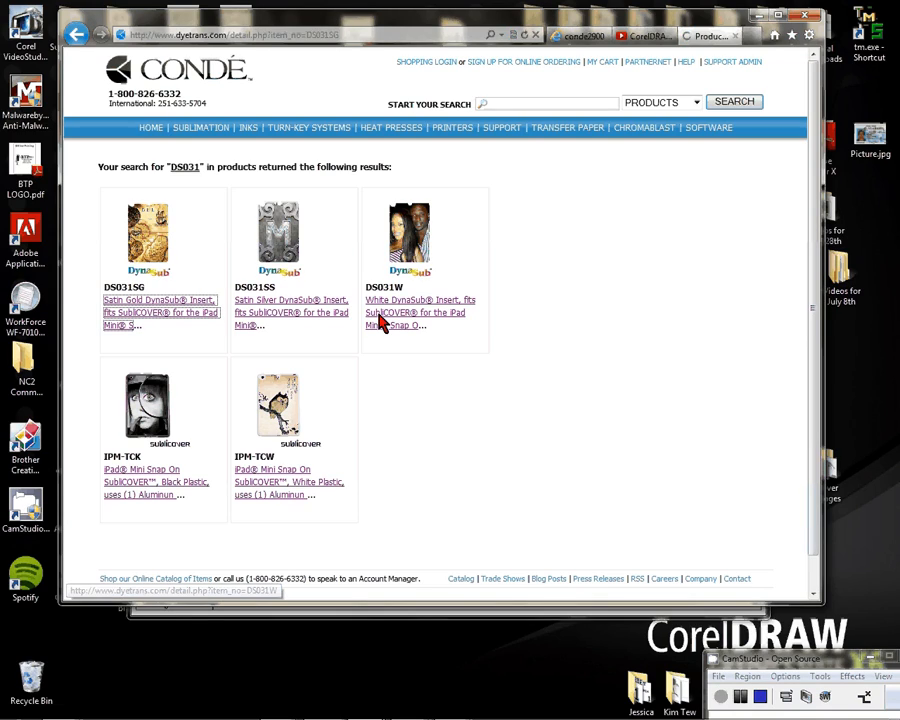
pyautogui.moveTo(408, 327)
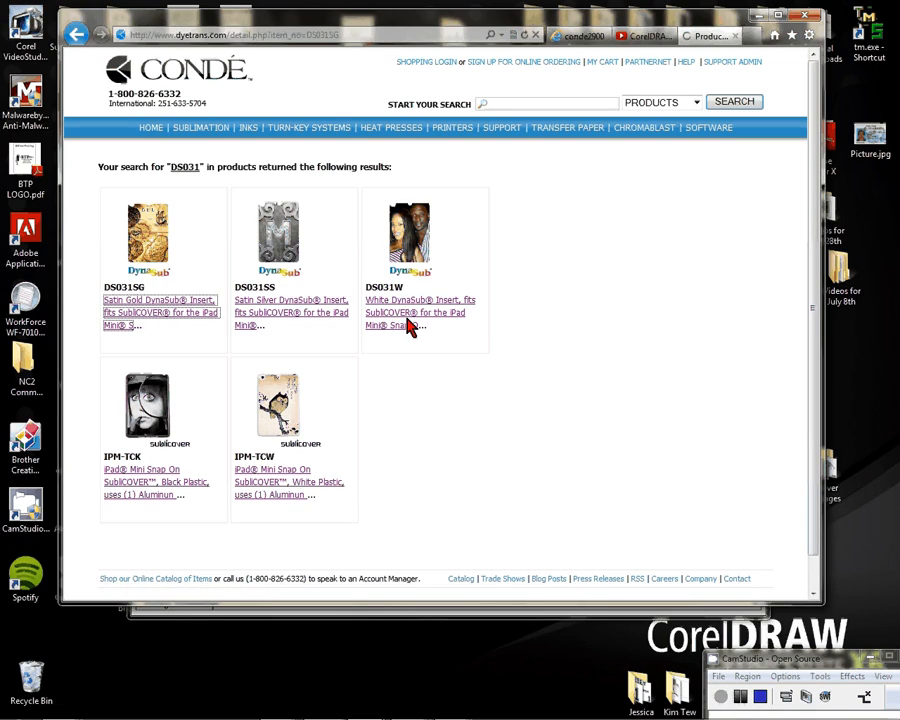
pyautogui.click(159, 305)
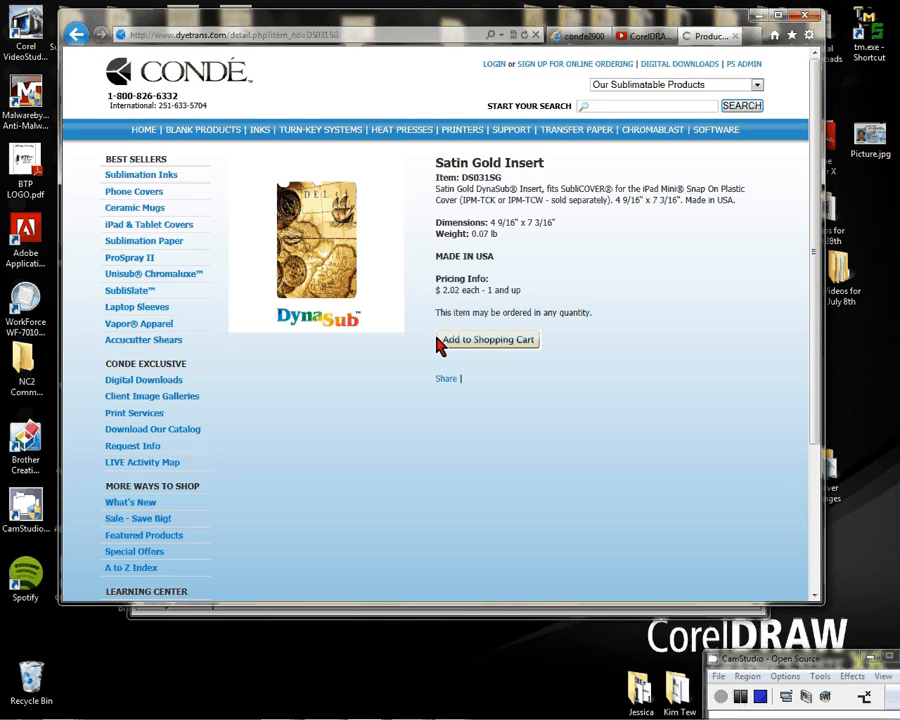
pyautogui.scroll(-3)
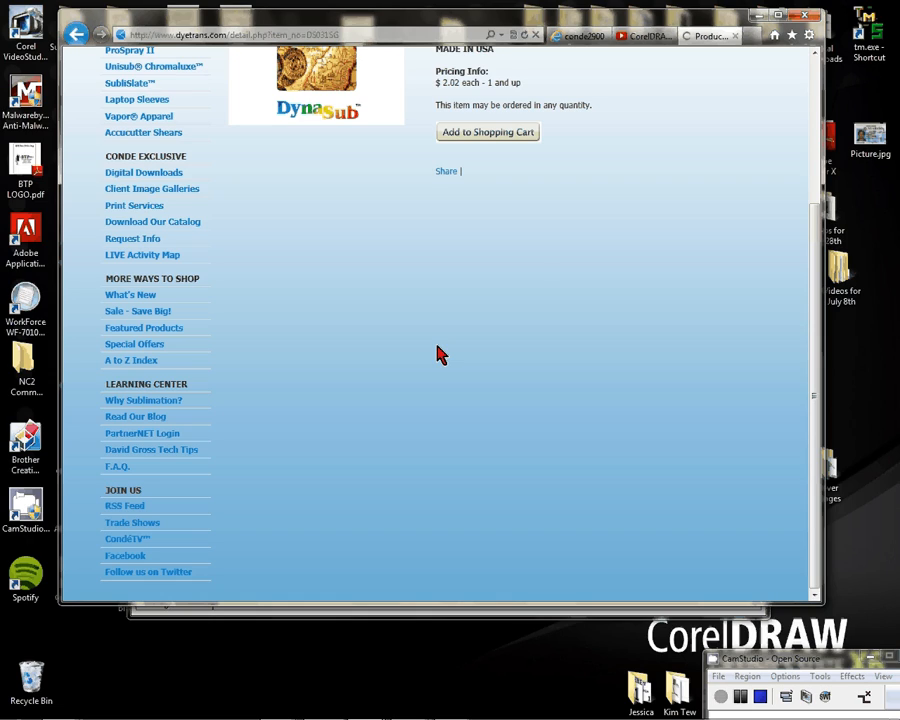
pyautogui.scroll(3)
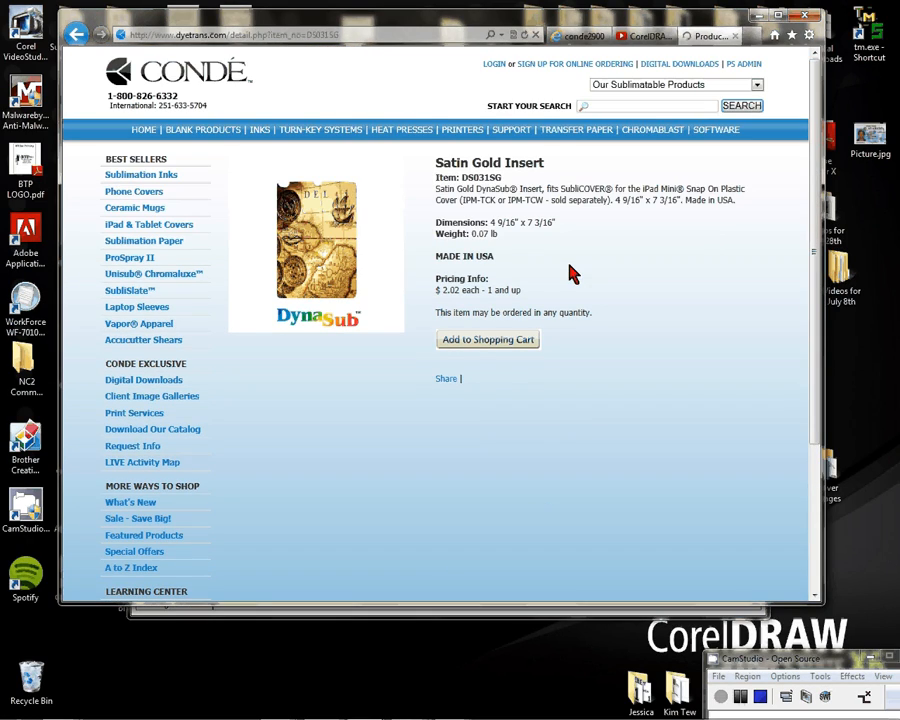
pyautogui.scroll(-3)
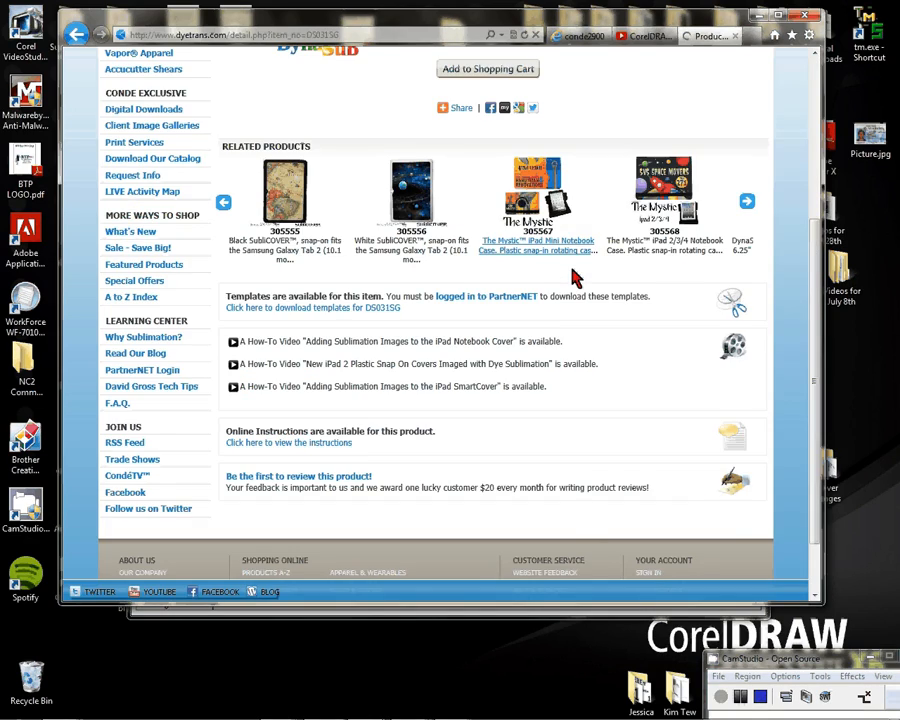
pyautogui.scroll(-3)
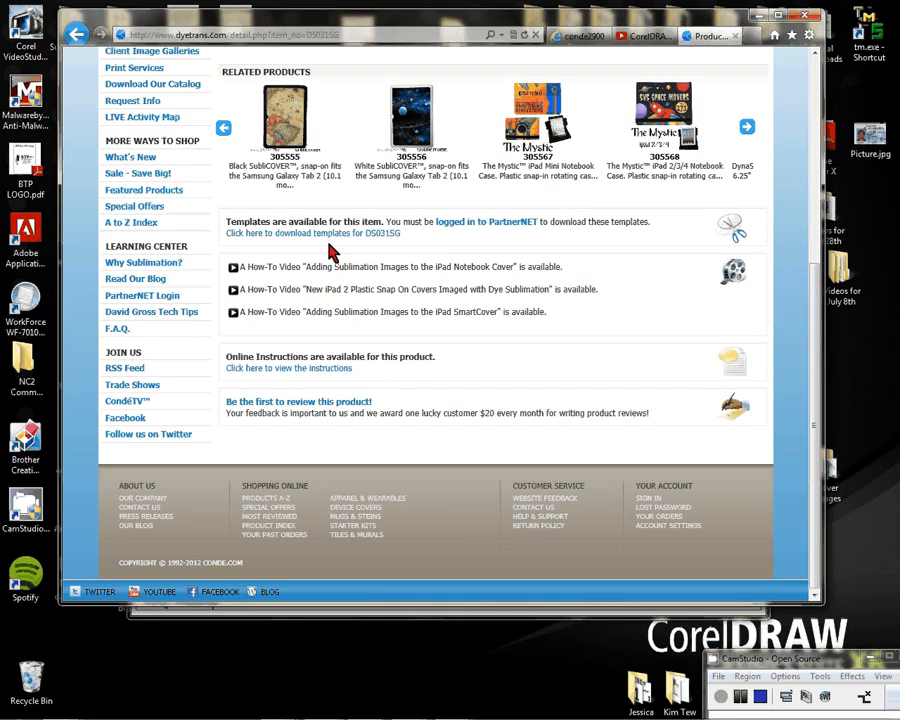
# Download DS031SG.zip and show it in its Downloads folder
pyautogui.click(746, 127)
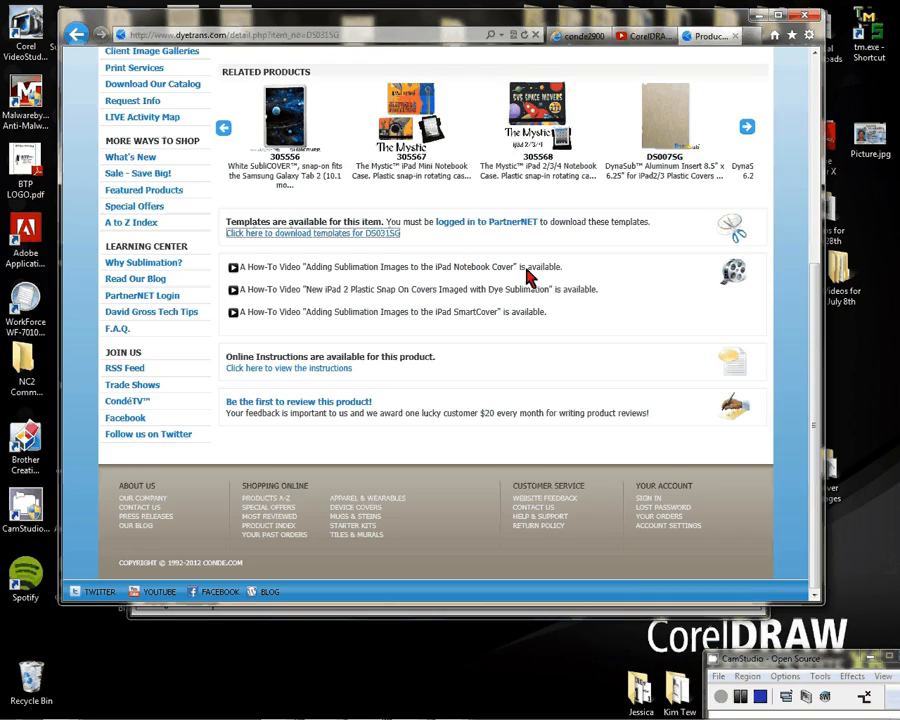
pyautogui.click(313, 233)
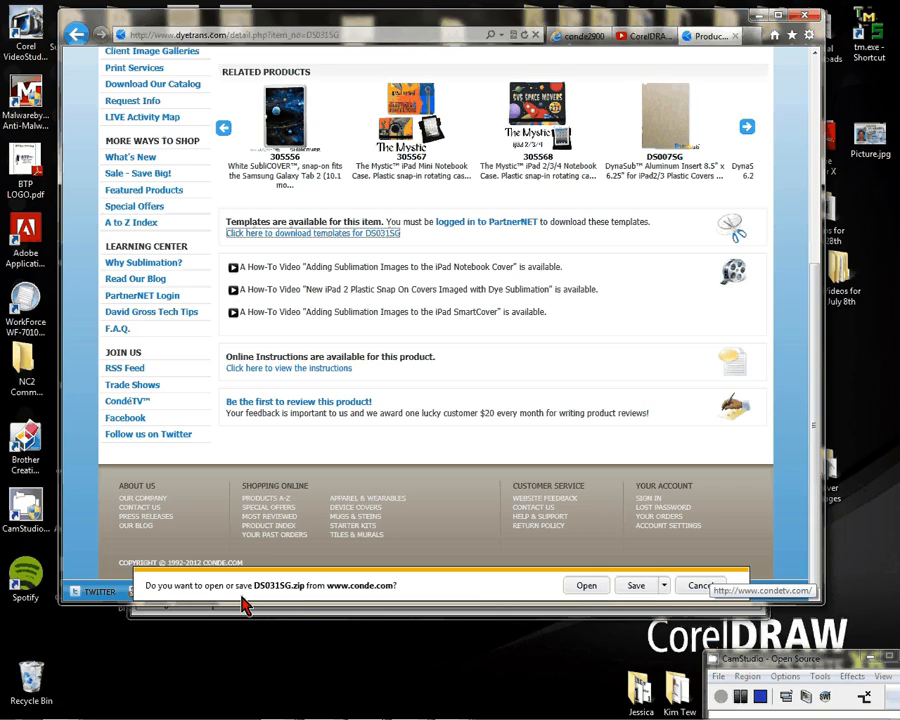
pyautogui.click(746, 127)
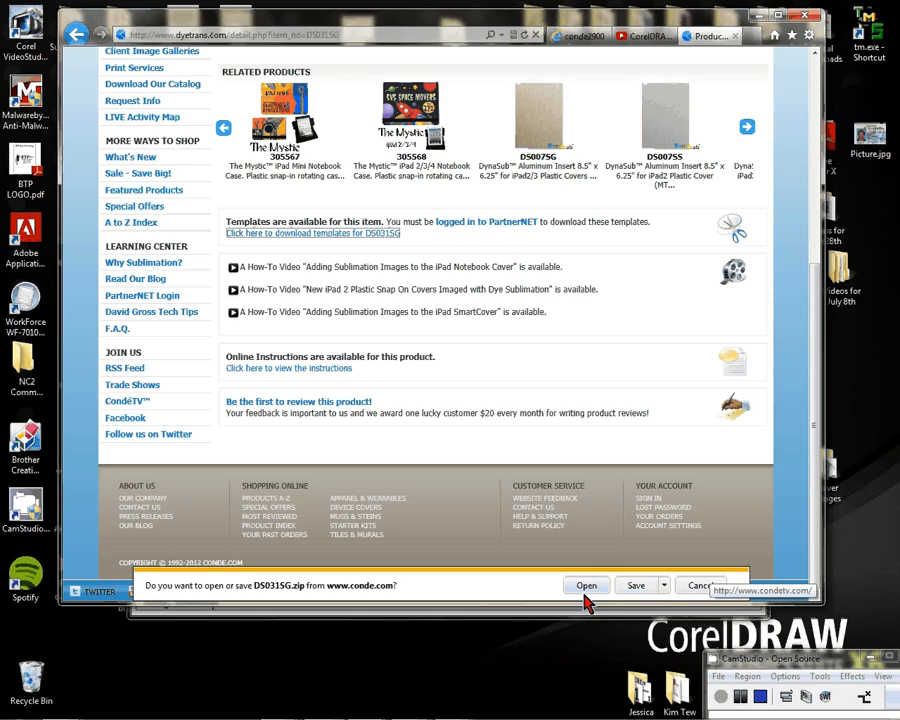
pyautogui.click(586, 585)
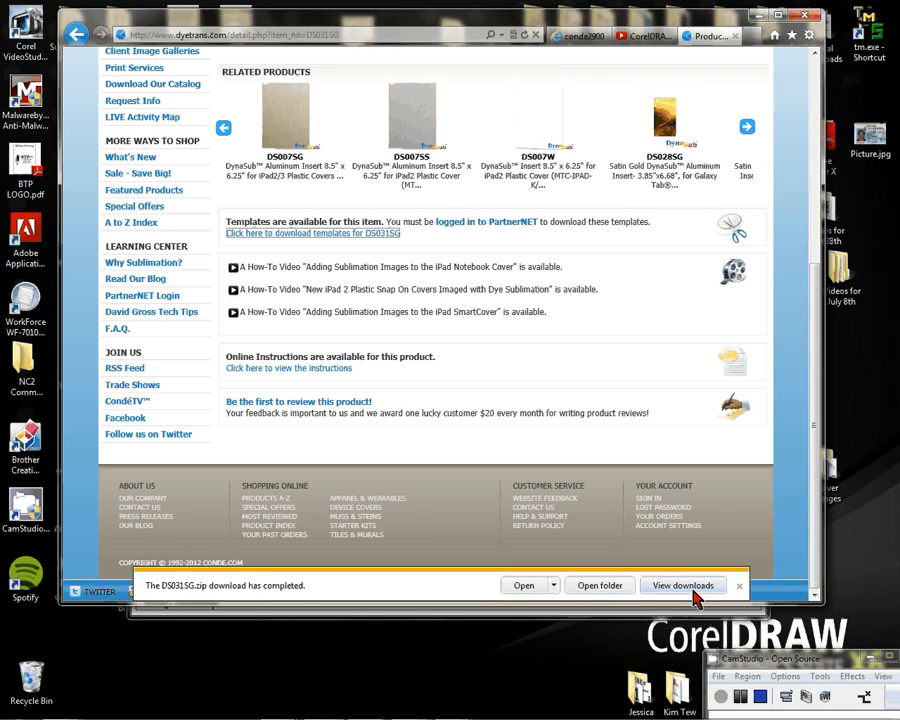
pyautogui.click(683, 585)
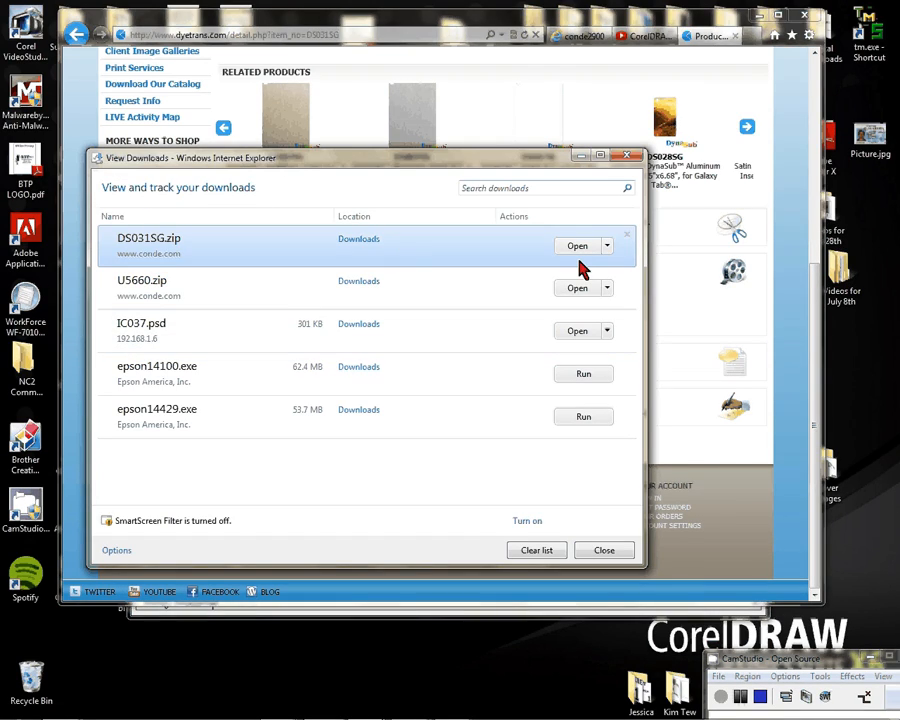
pyautogui.click(577, 245)
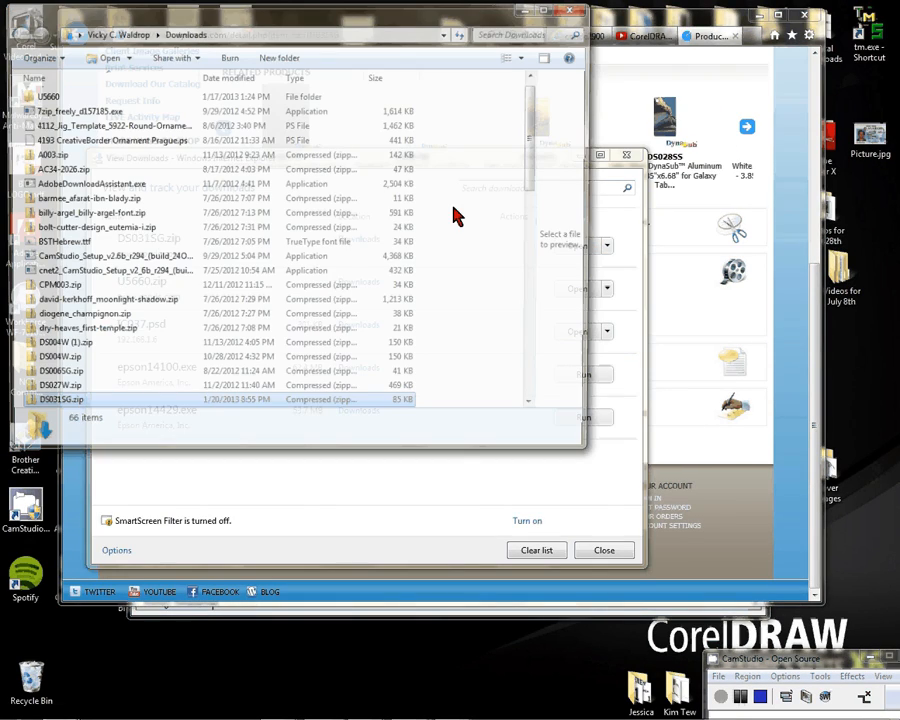
# Extract all files from DS031SG.zip to the Desktop
pyautogui.click(54, 405)
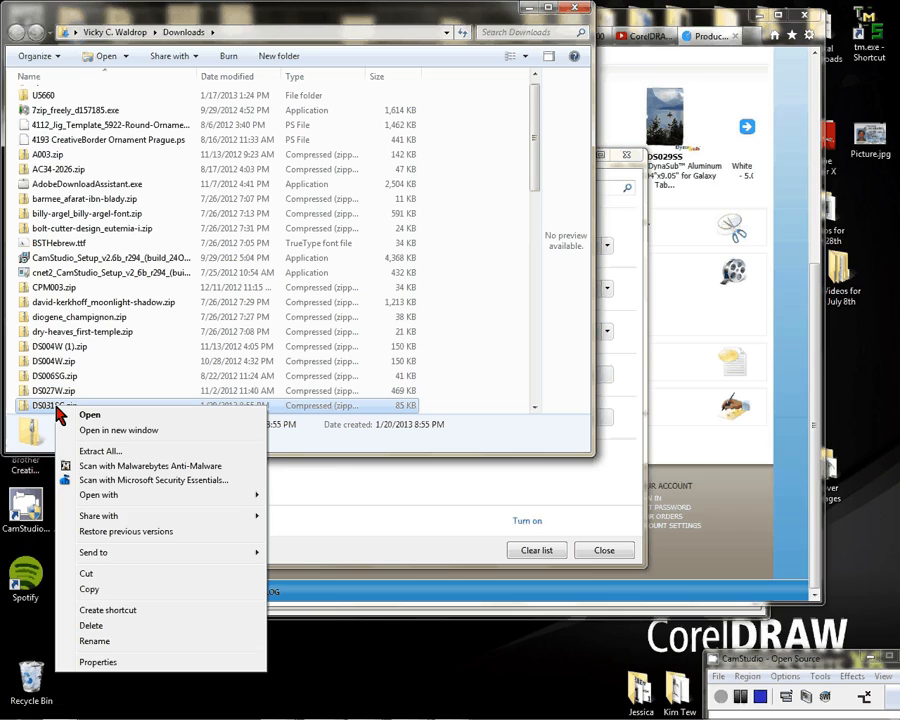
pyautogui.click(99, 451)
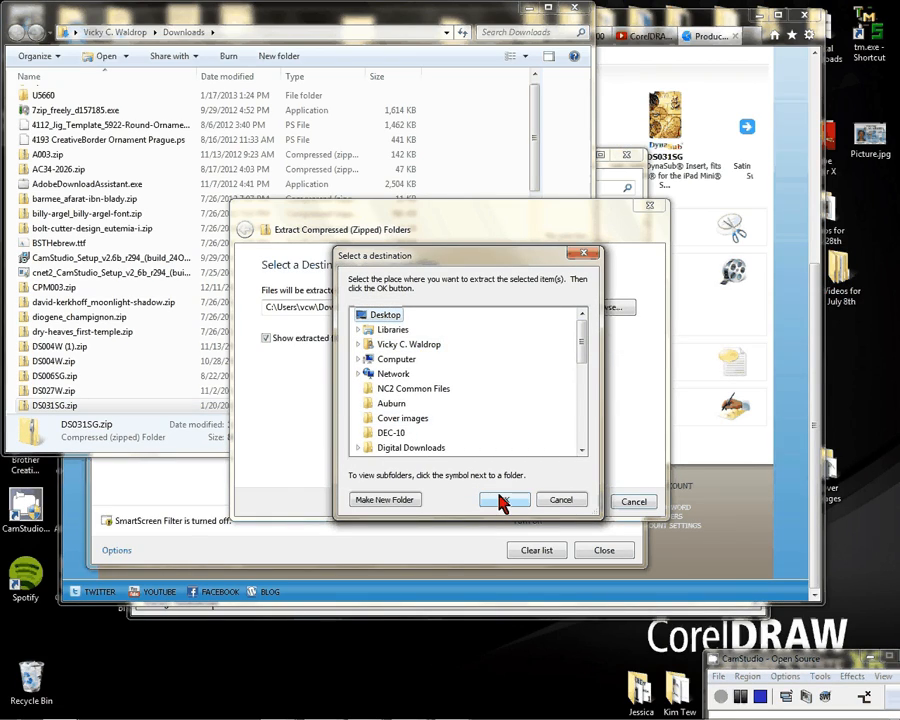
pyautogui.click(505, 500)
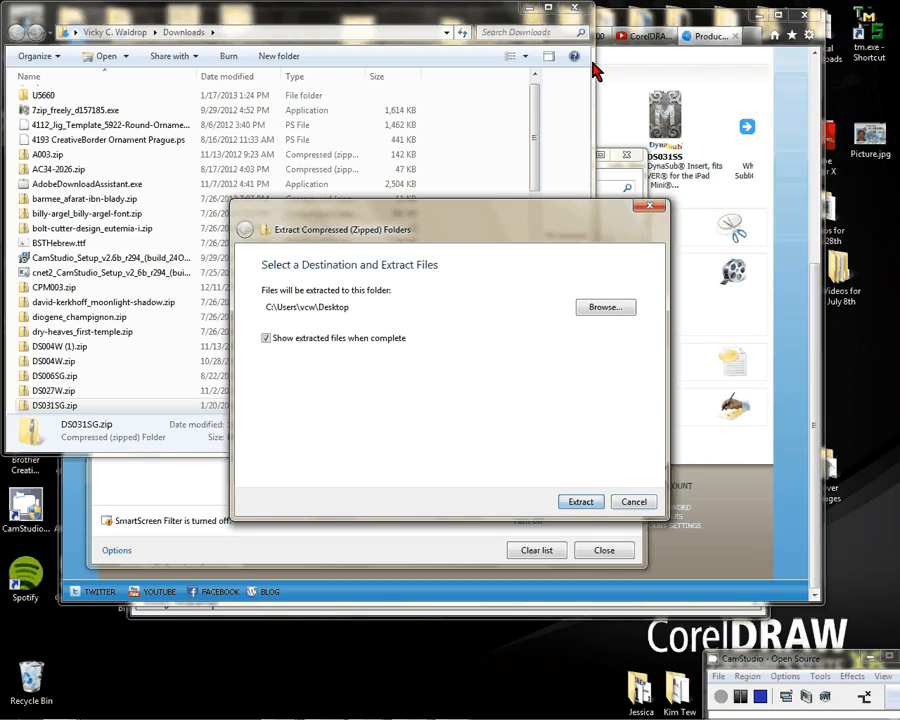
pyautogui.click(581, 501)
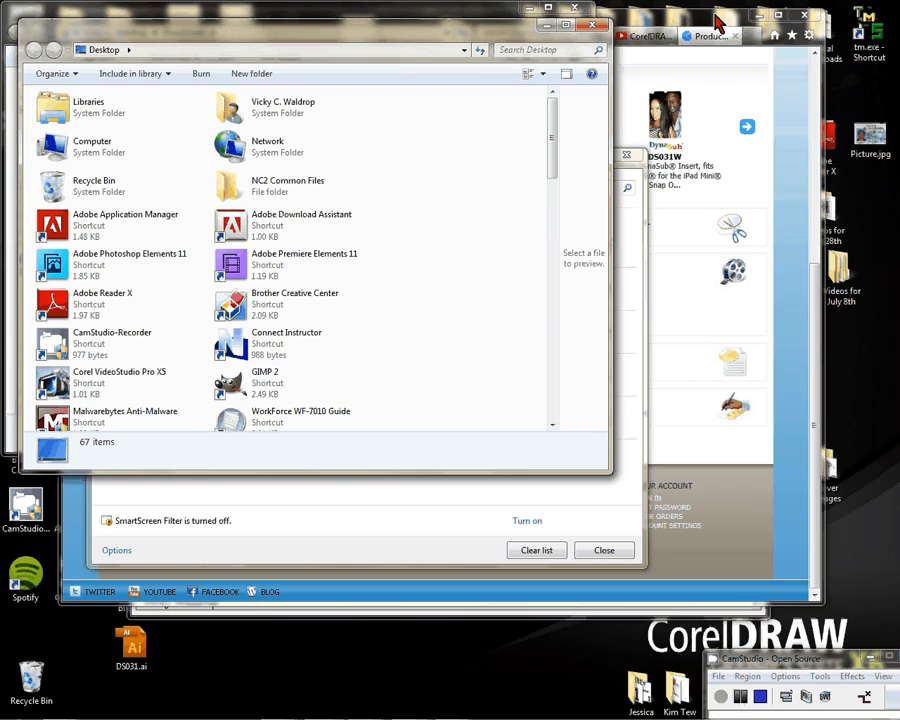
pyautogui.moveTo(600, 216)
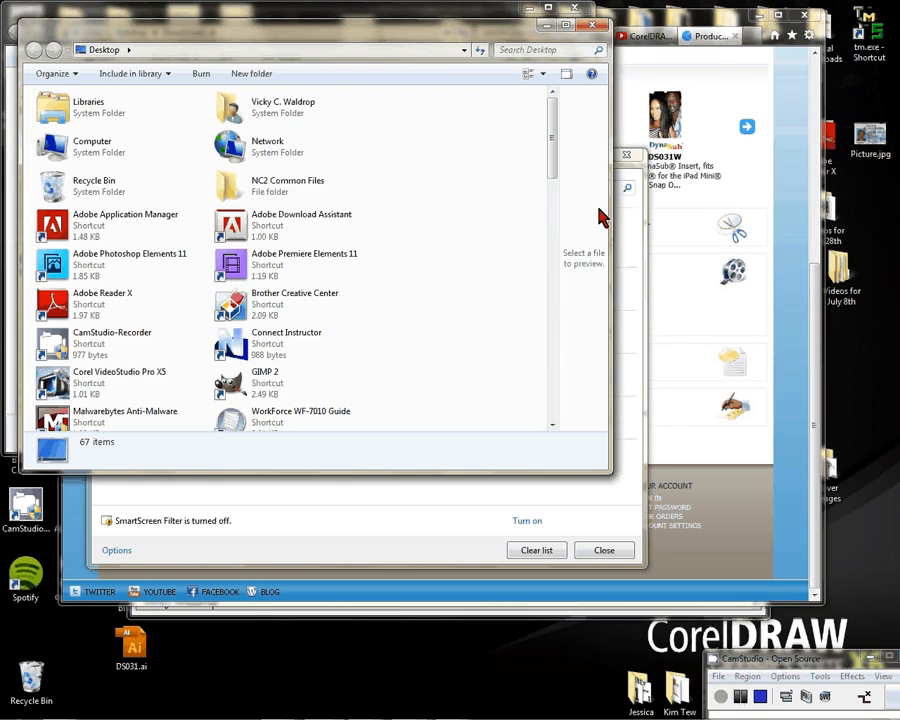
# Scroll the Desktop items to locate the DS031 folder and open it
pyautogui.scroll(-3)
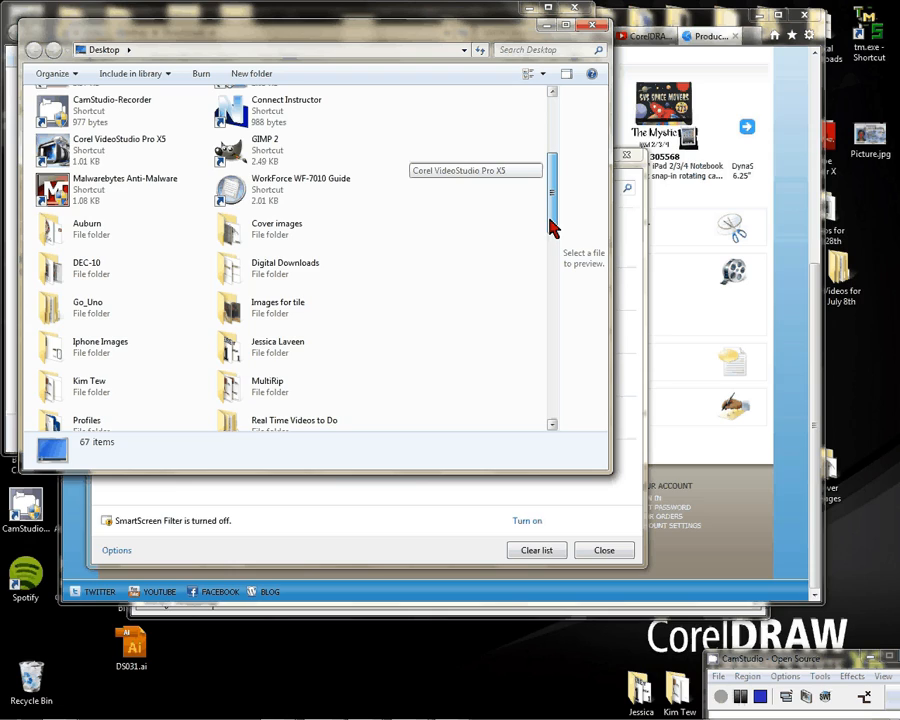
pyautogui.scroll(-3)
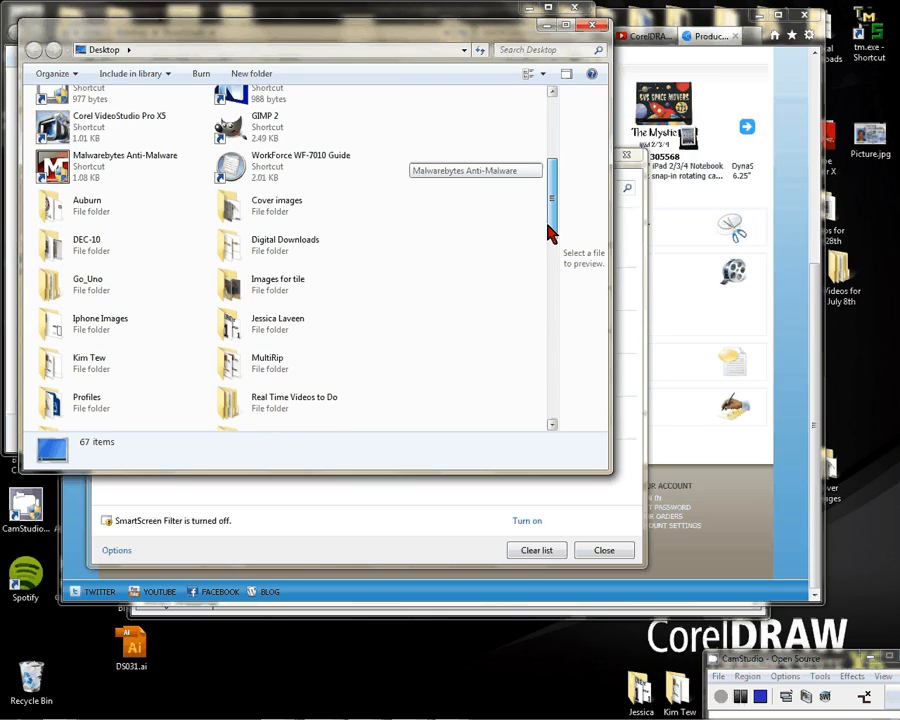
pyautogui.scroll(-3)
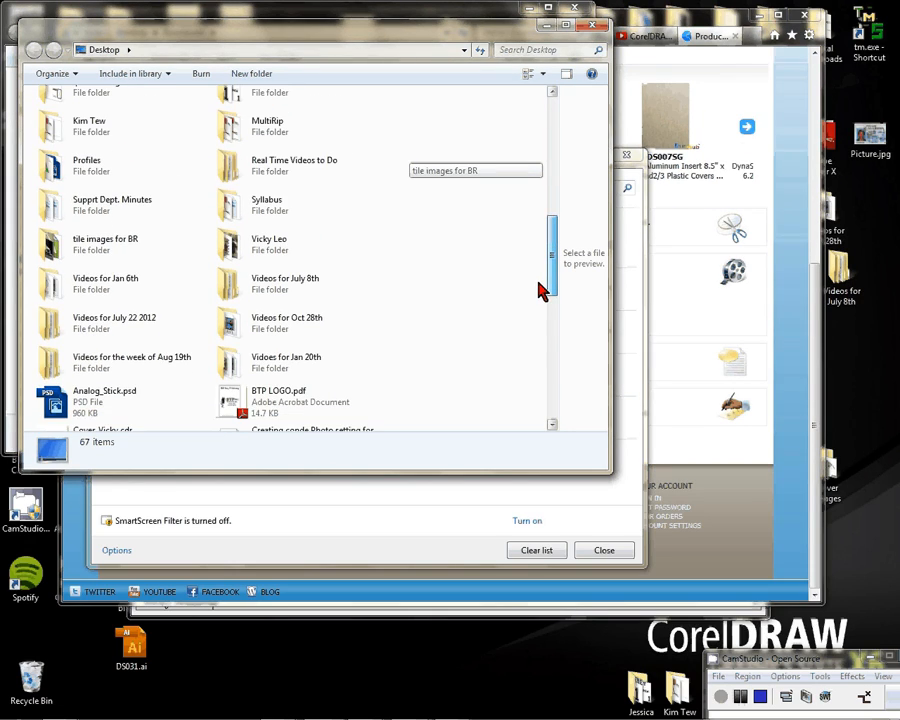
pyautogui.scroll(-3)
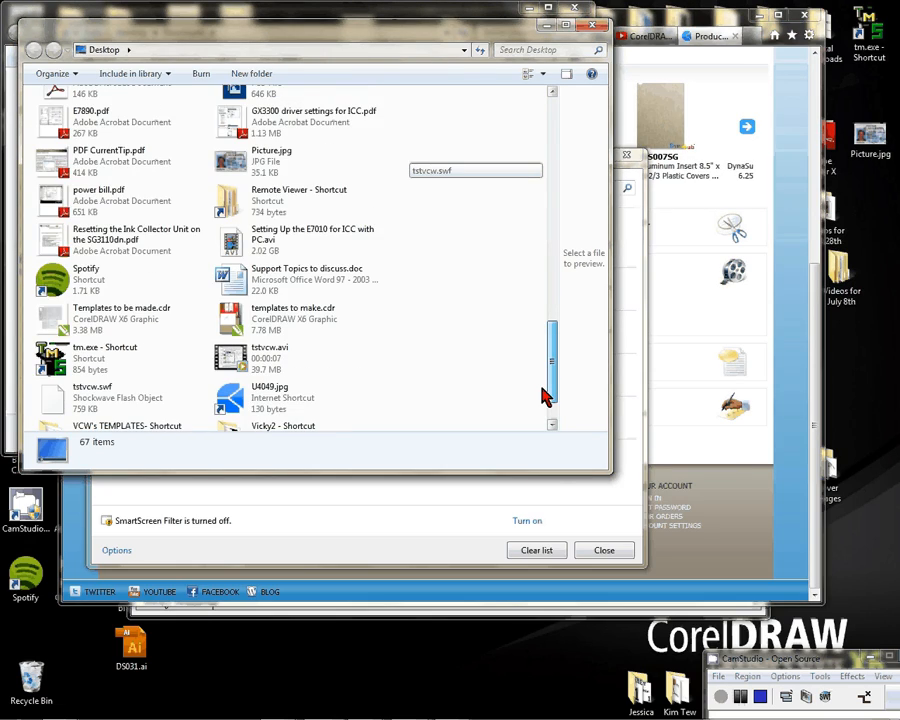
pyautogui.scroll(3)
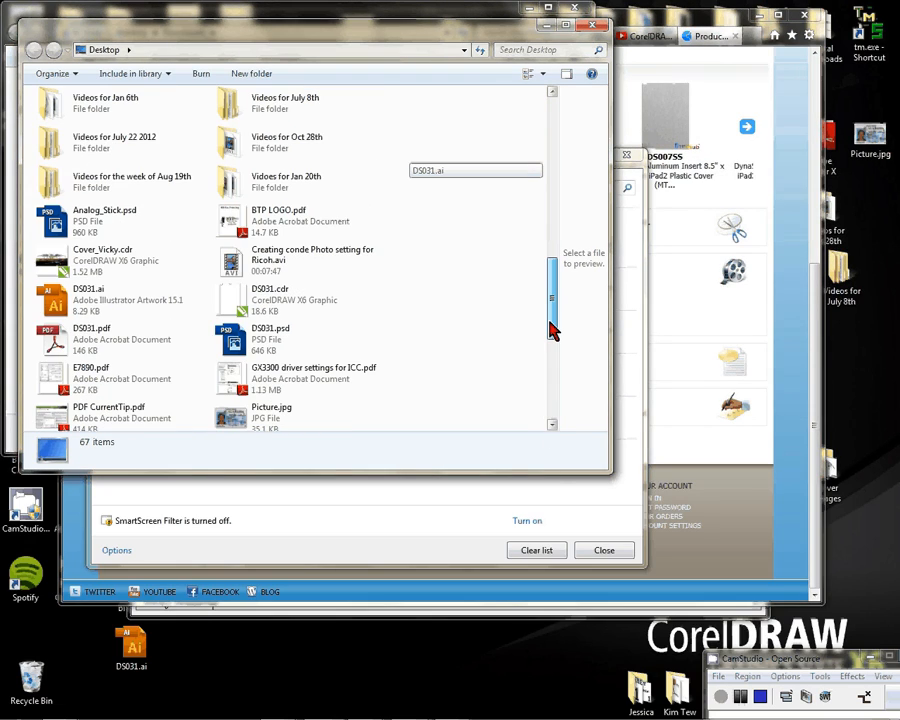
pyautogui.scroll(3)
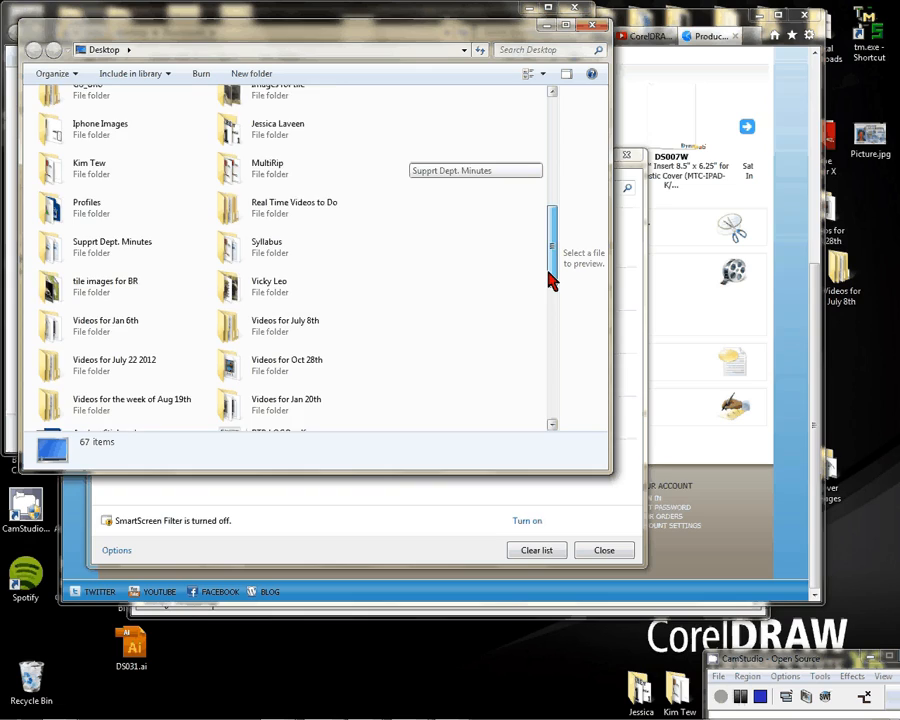
pyautogui.scroll(3)
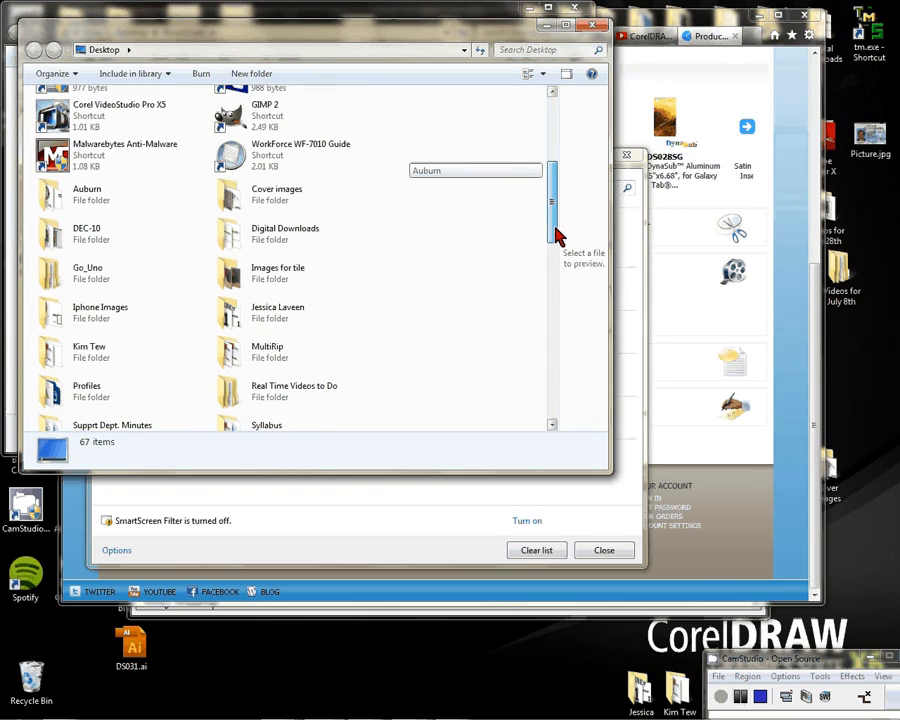
pyautogui.scroll(3)
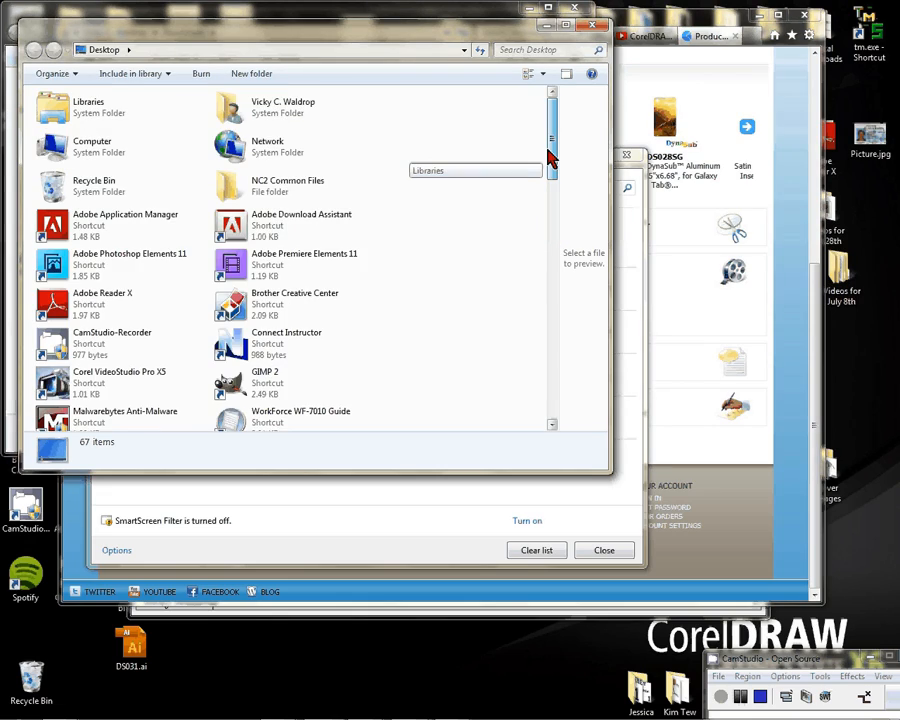
pyautogui.scroll(-3)
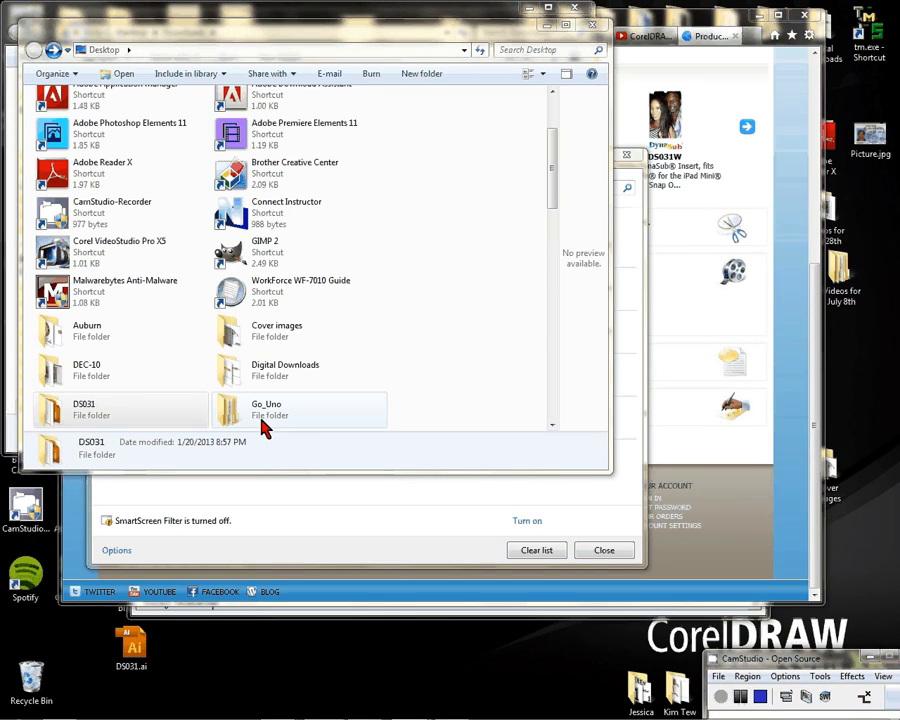
pyautogui.moveTo(110, 435)
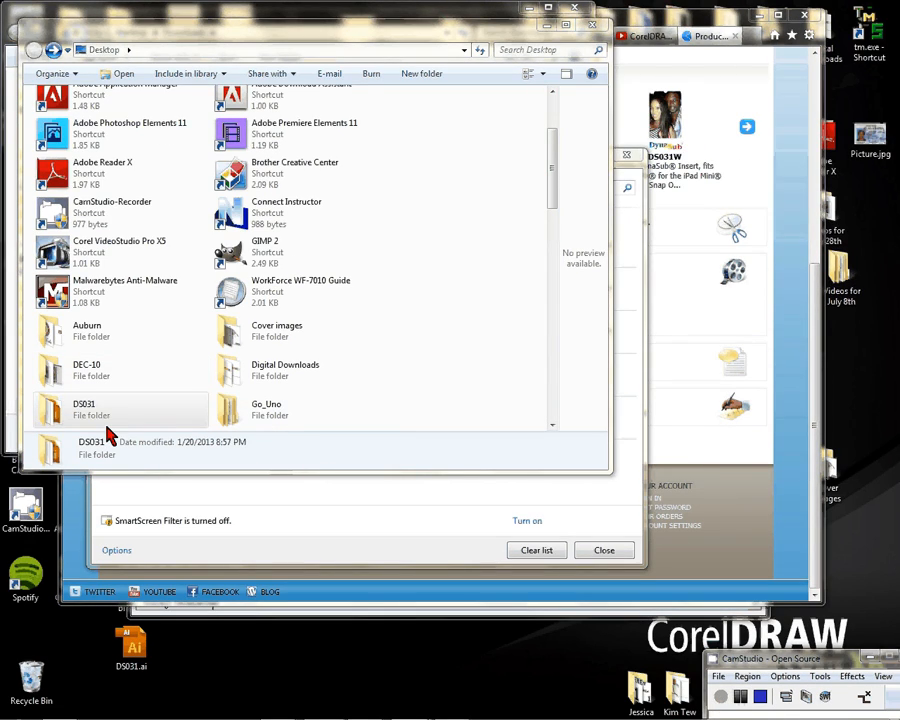
pyautogui.doubleClick(84, 408)
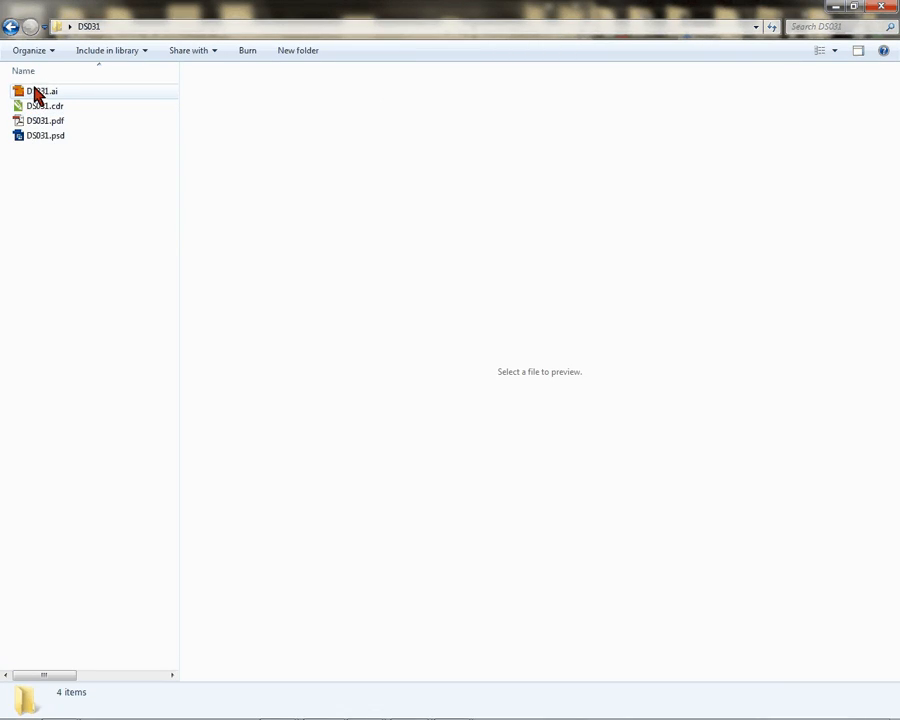
# Inspect DS031.ai's context menu options, then preview the DS031.cdr outline
pyautogui.click(44, 135)
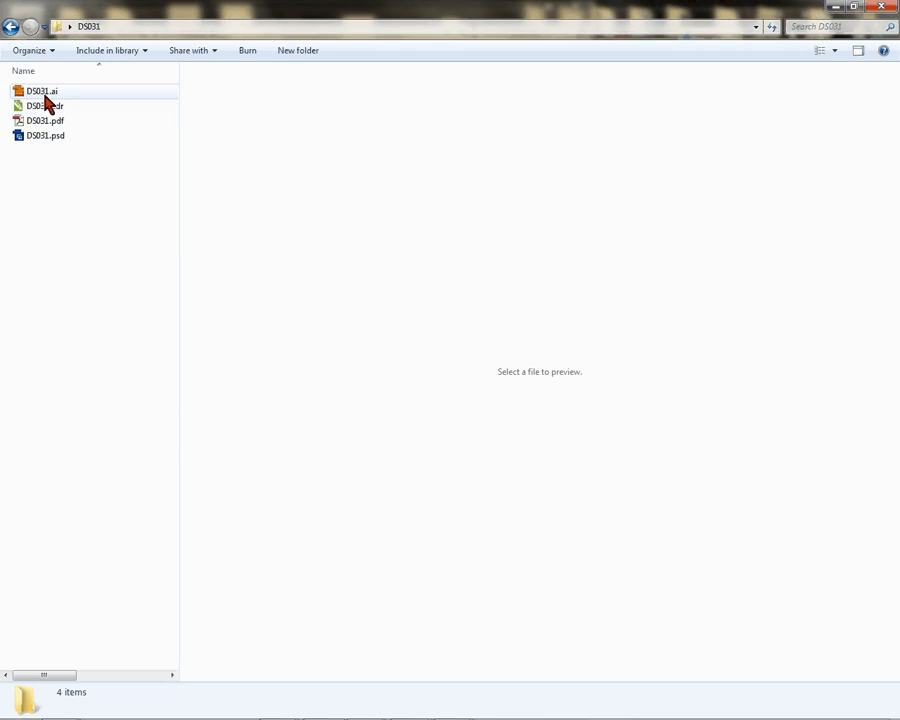
pyautogui.moveTo(50, 105)
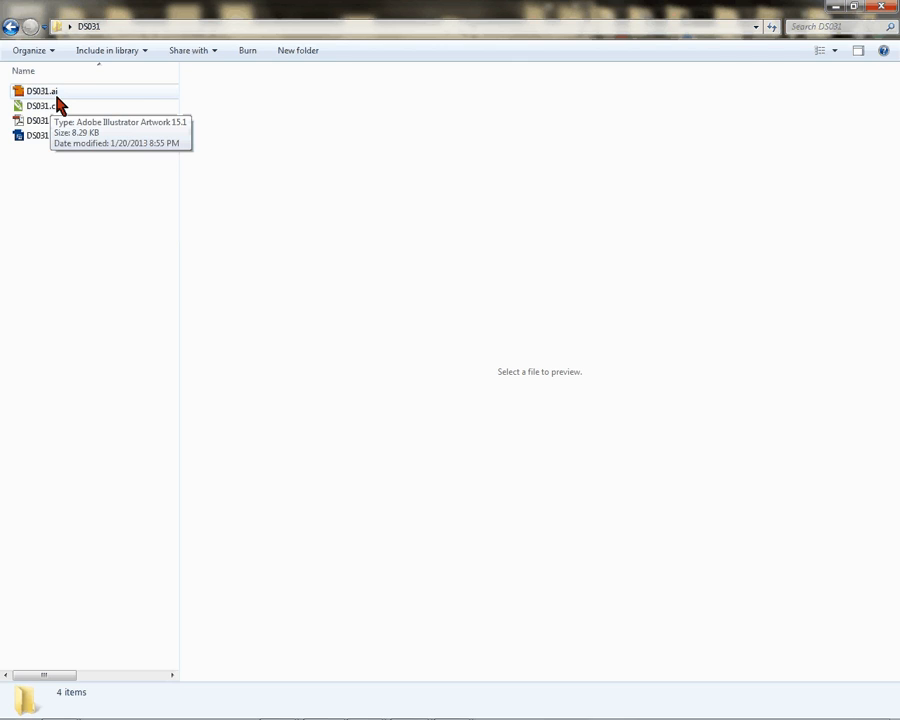
pyautogui.rightClick(40, 90)
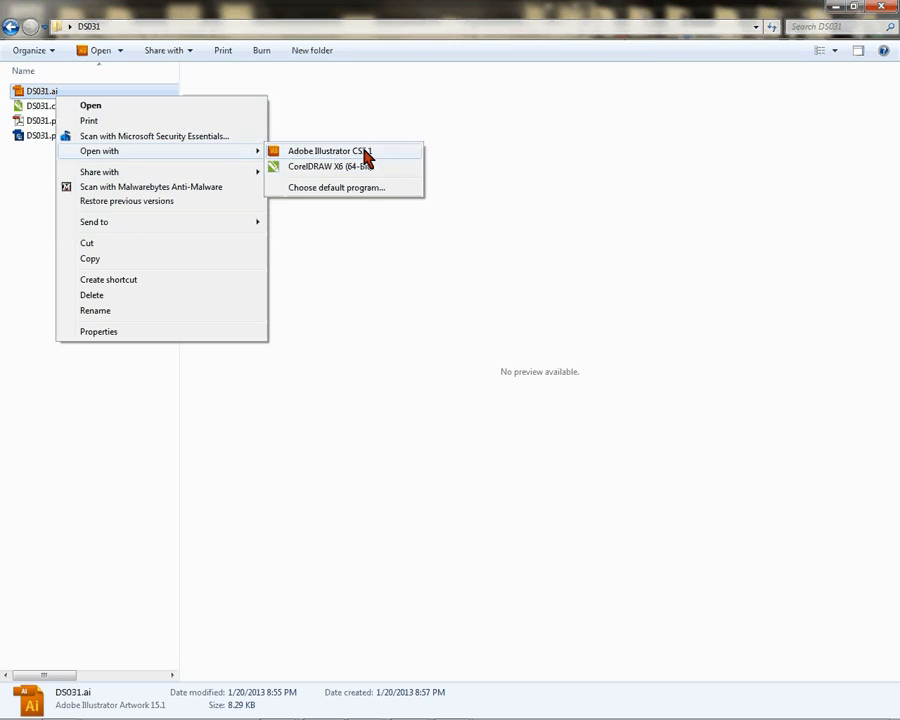
pyautogui.moveTo(153, 137)
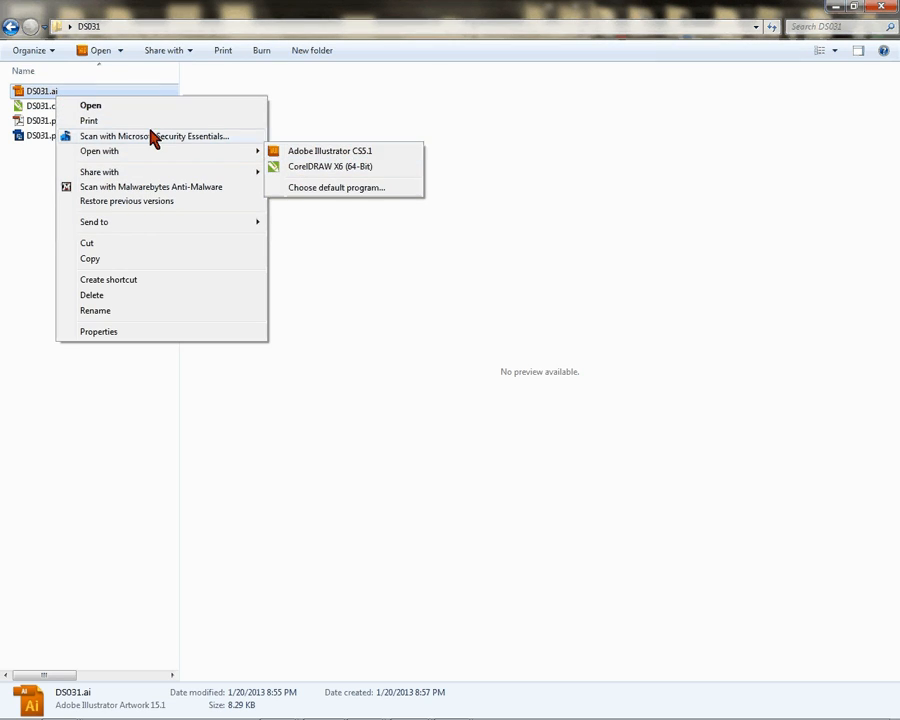
pyautogui.moveTo(145, 130)
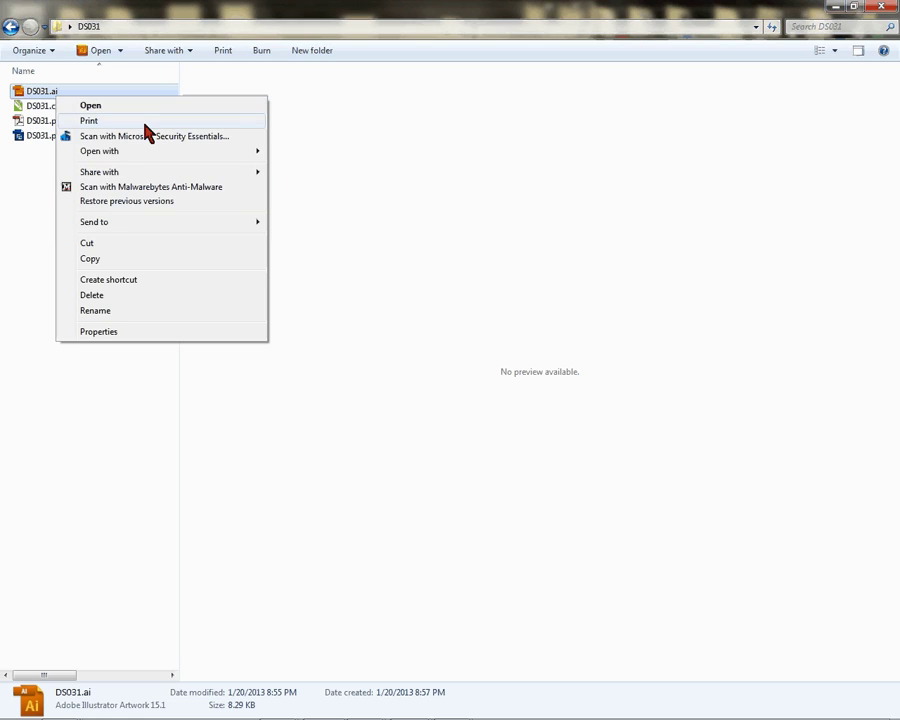
pyautogui.click(42, 105)
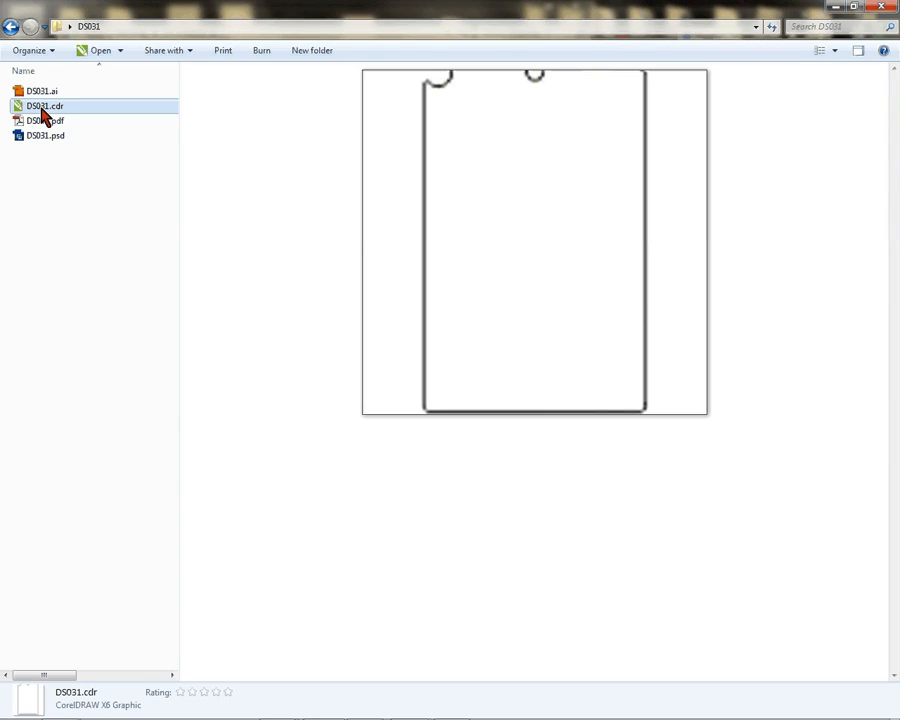
# Show DS031.cdr's context menu with its open and import actions
pyautogui.rightClick(43, 106)
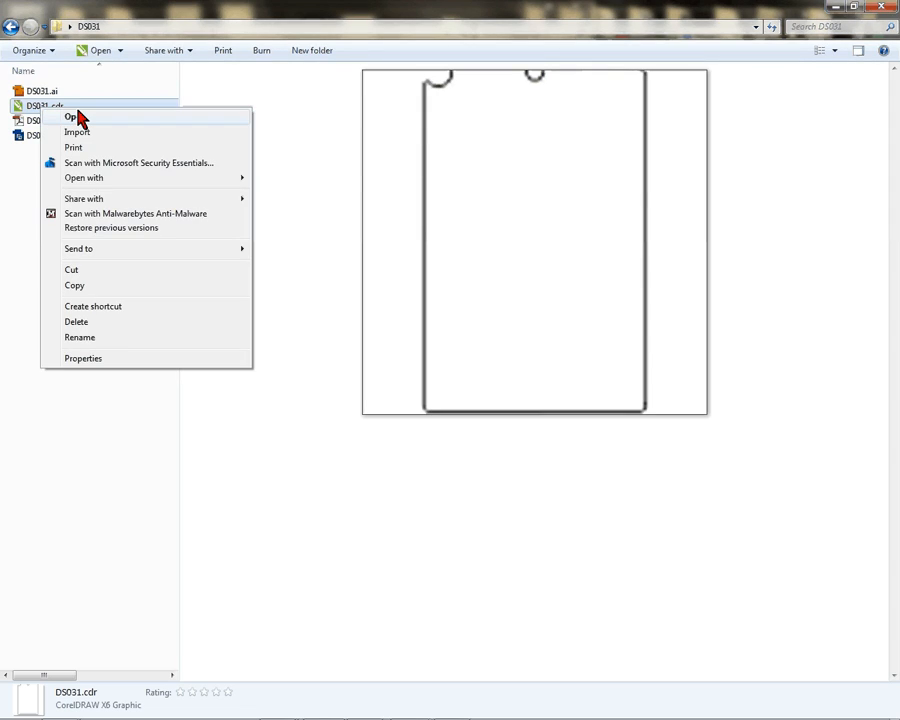
pyautogui.moveTo(85, 140)
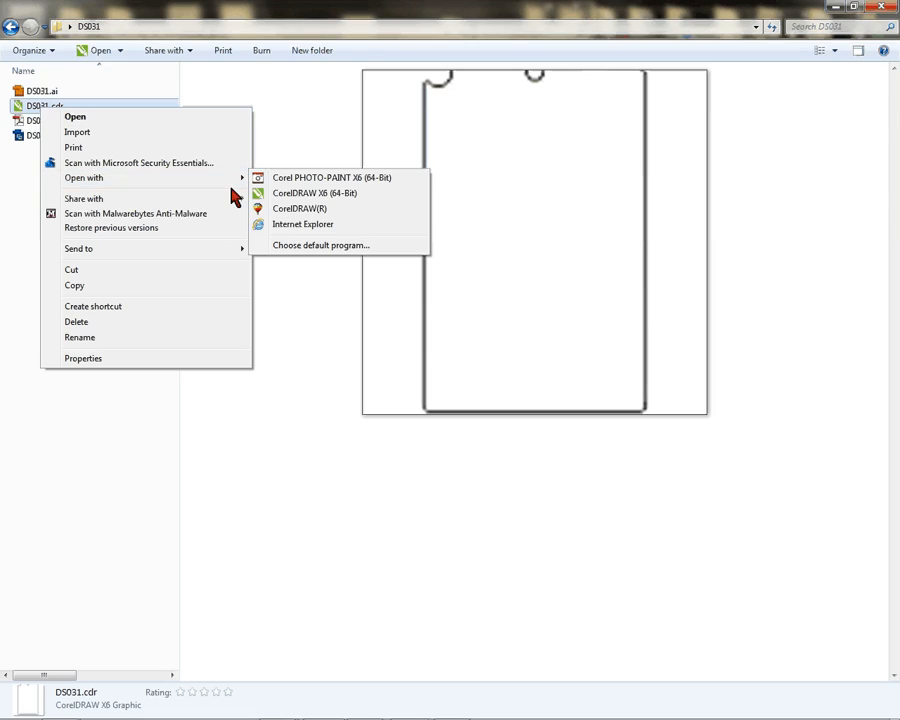
pyautogui.moveTo(320, 193)
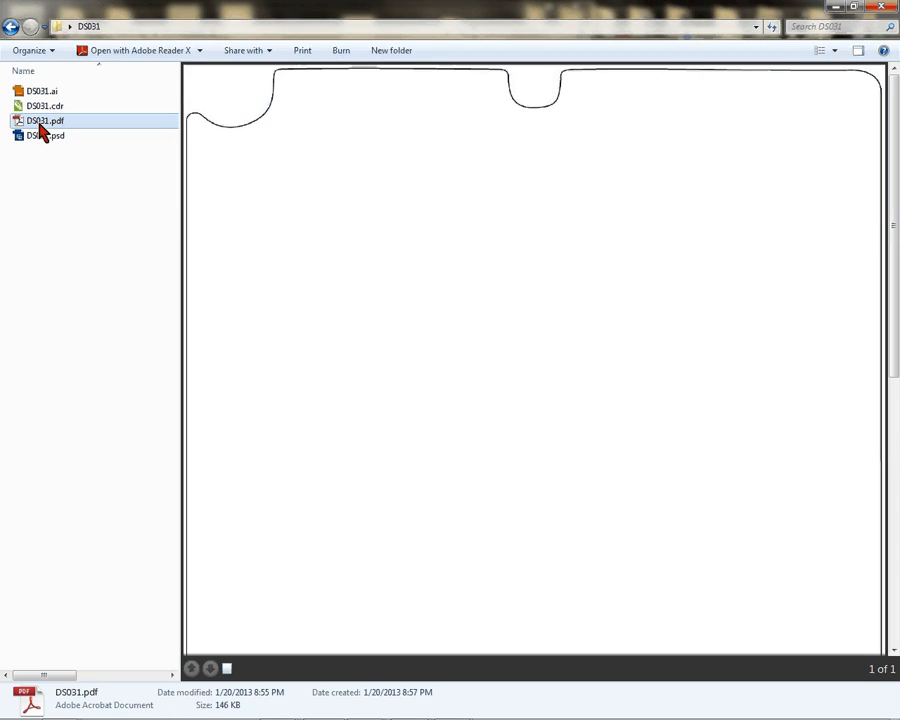
pyautogui.moveTo(43, 120)
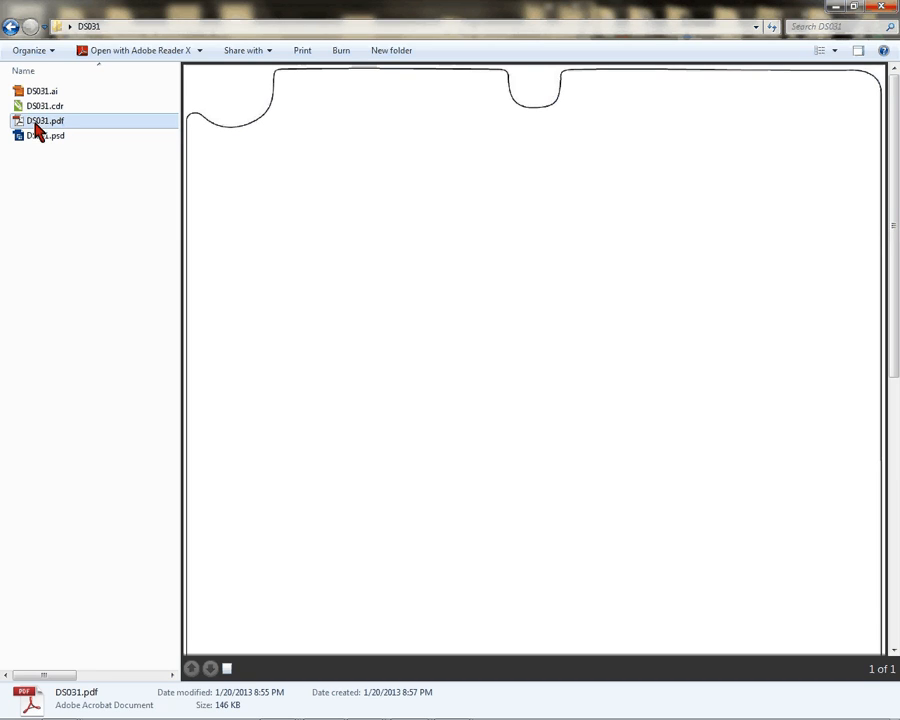
pyautogui.moveTo(44, 135)
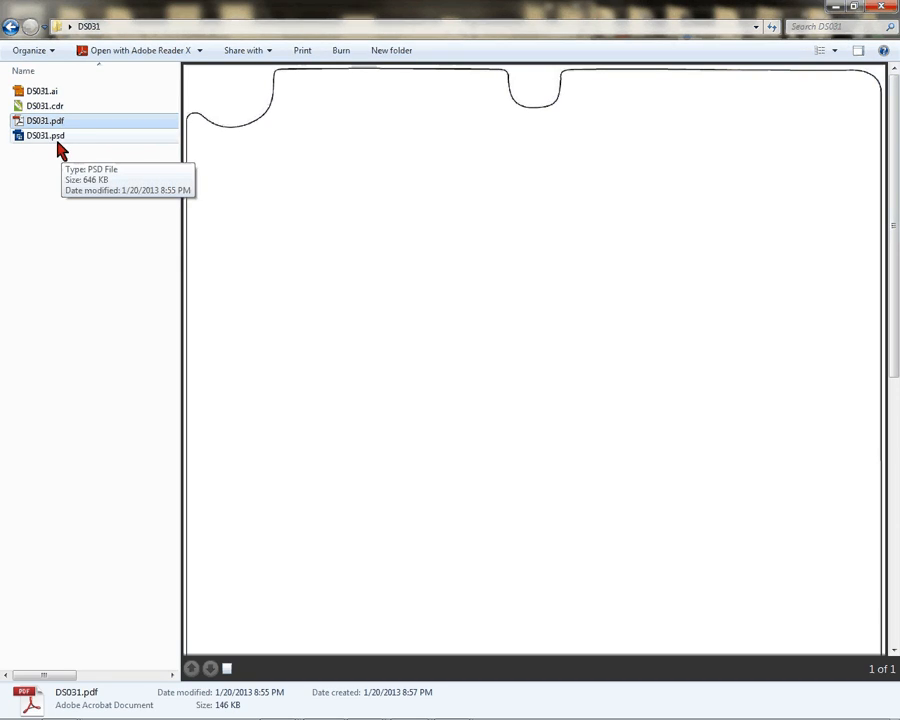
# Select DS031.psd and show its available actions such as open, edit and preview
pyautogui.click(44, 135)
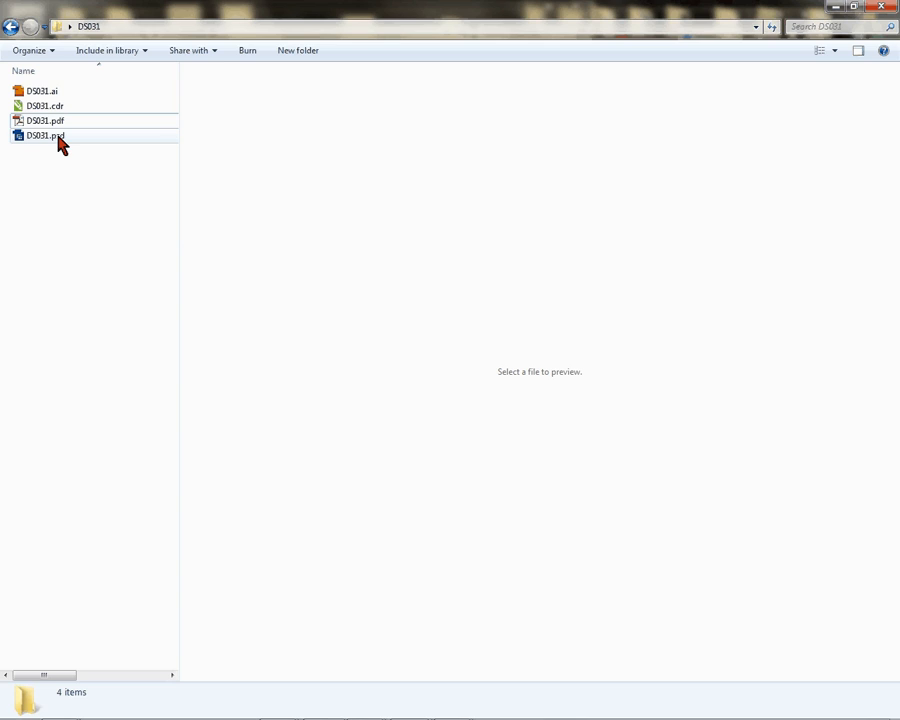
pyautogui.rightClick(43, 135)
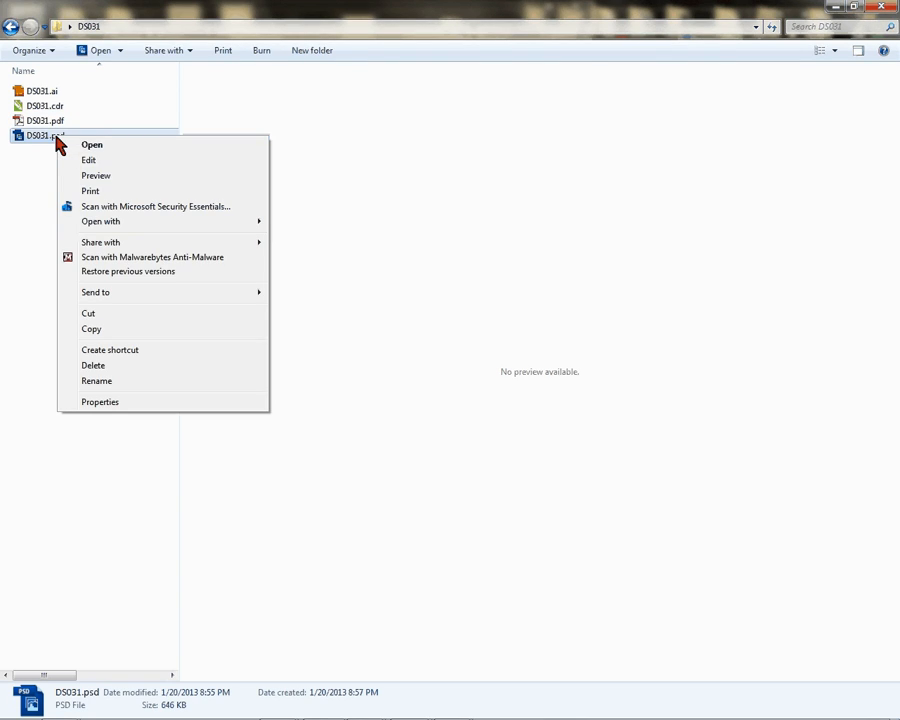
pyautogui.moveTo(110, 242)
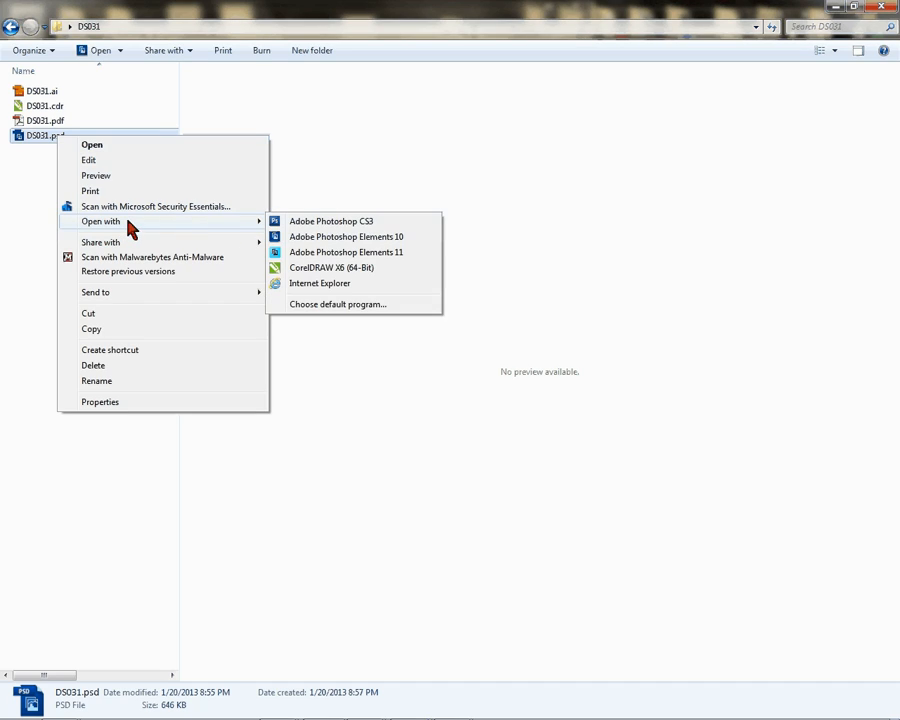
pyautogui.moveTo(345, 252)
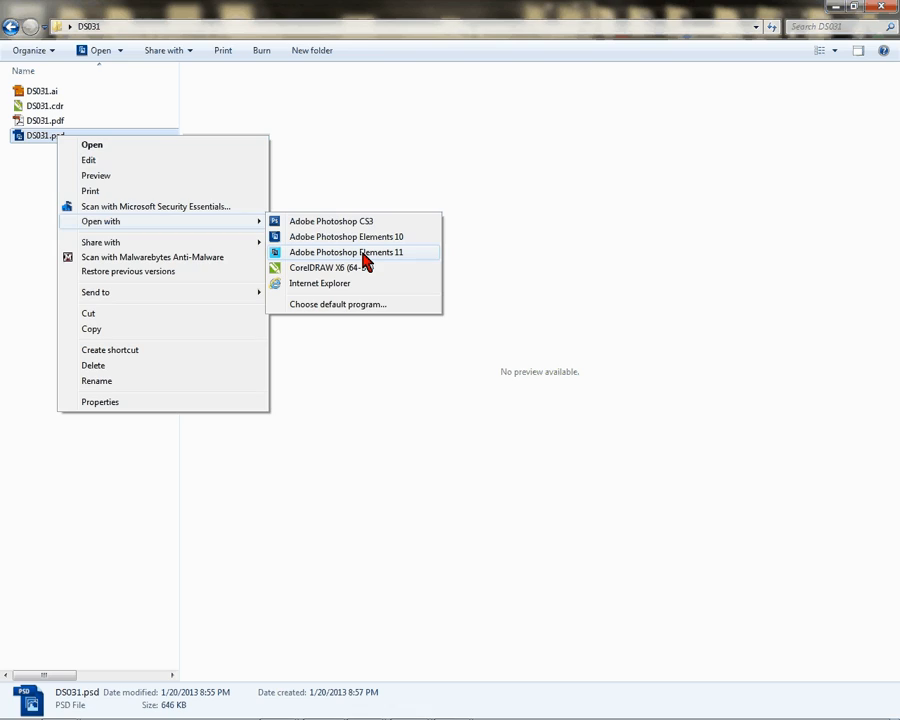
pyautogui.moveTo(352, 258)
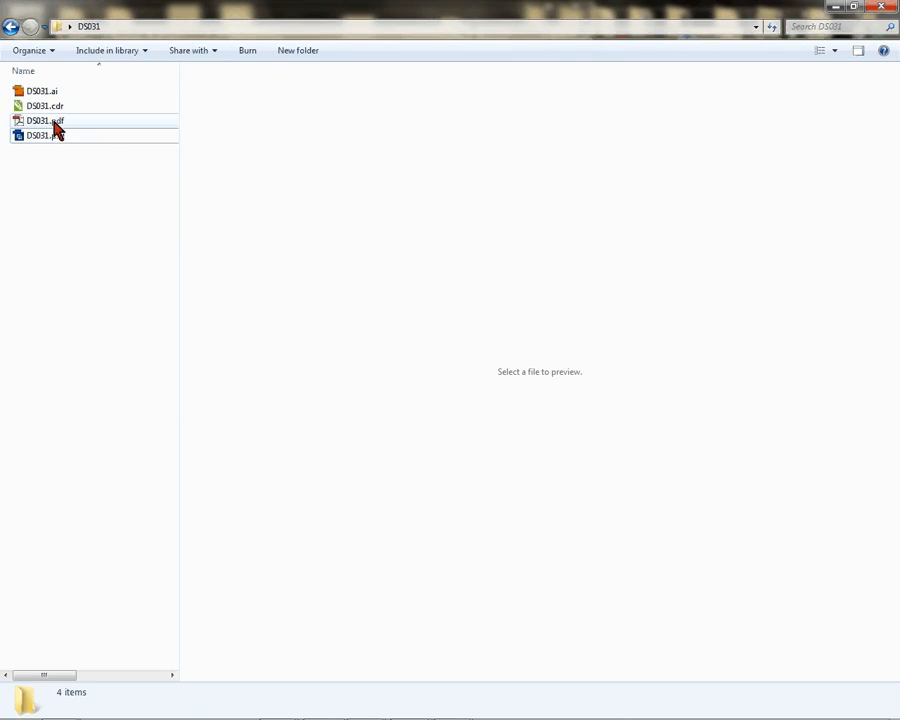
pyautogui.moveTo(58, 137)
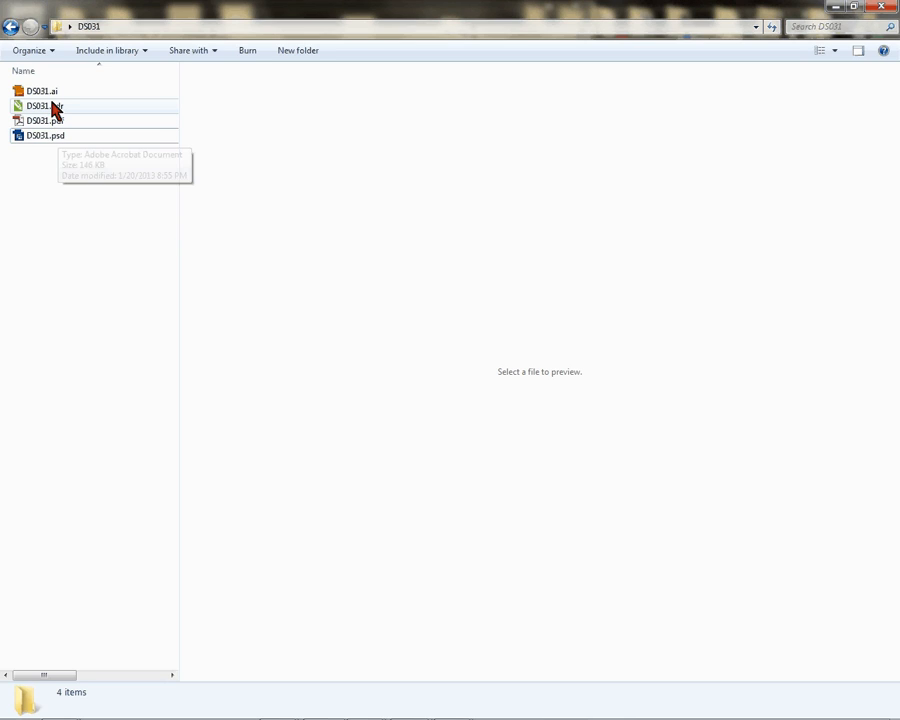
# List DS031.psd's Open with programs, including Photoshop CS3 and CorelDRAW X6
pyautogui.click(44, 135)
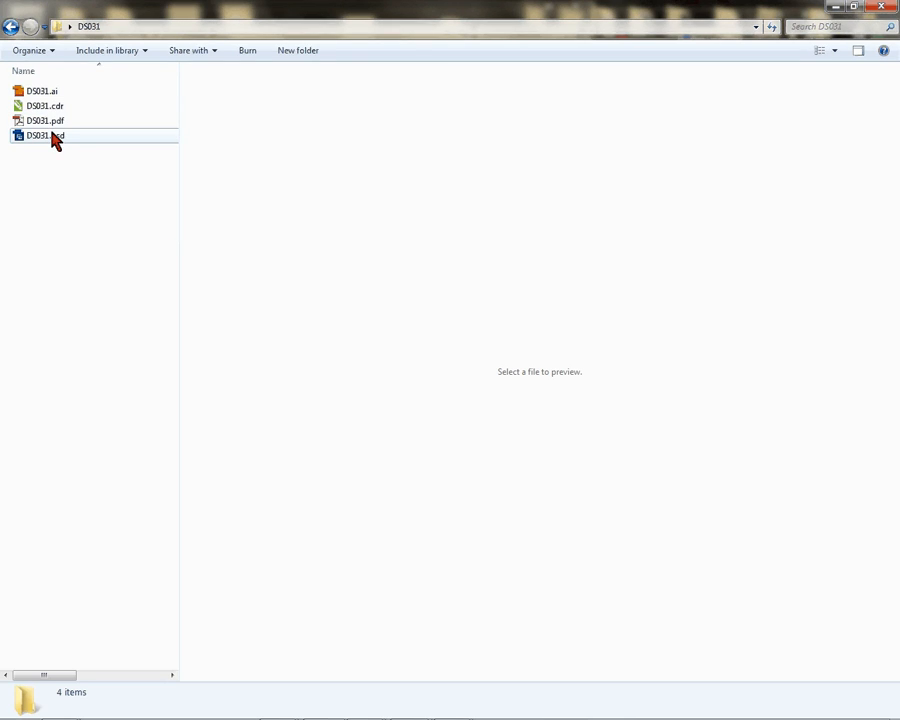
pyautogui.rightClick(42, 135)
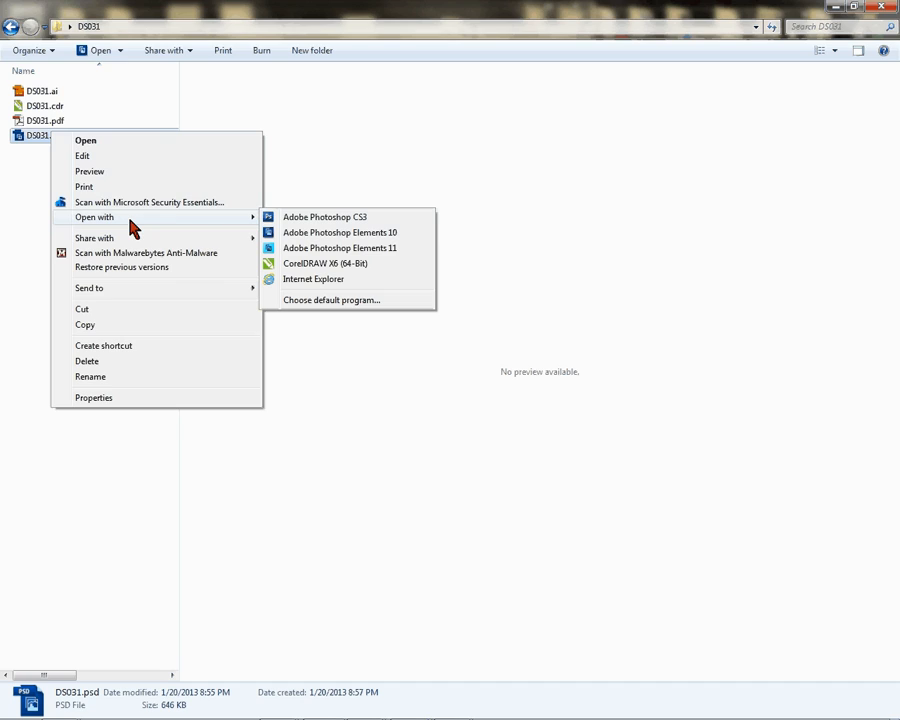
pyautogui.moveTo(340, 217)
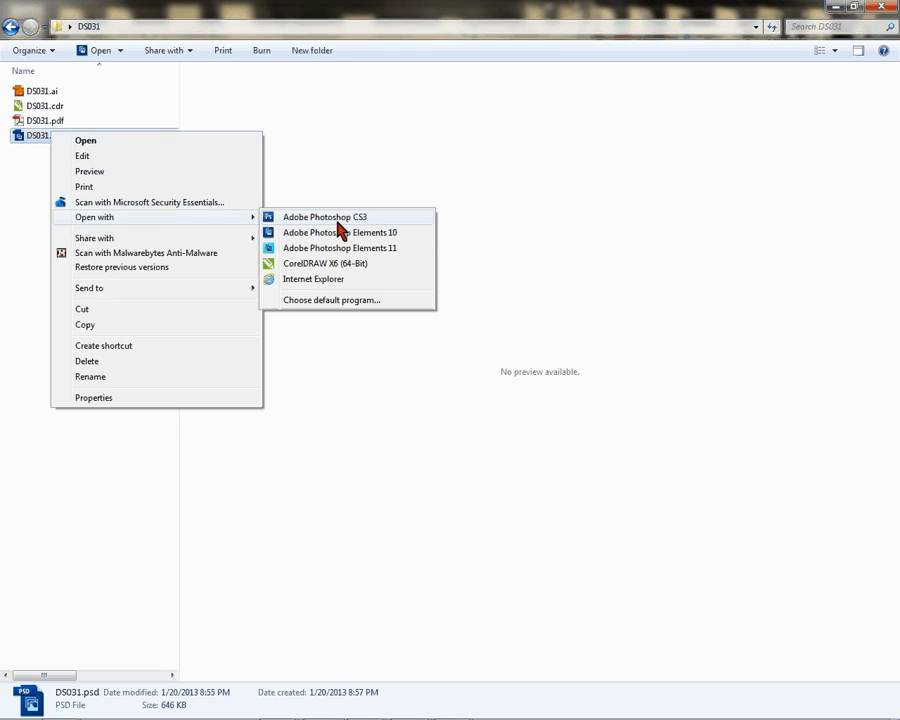